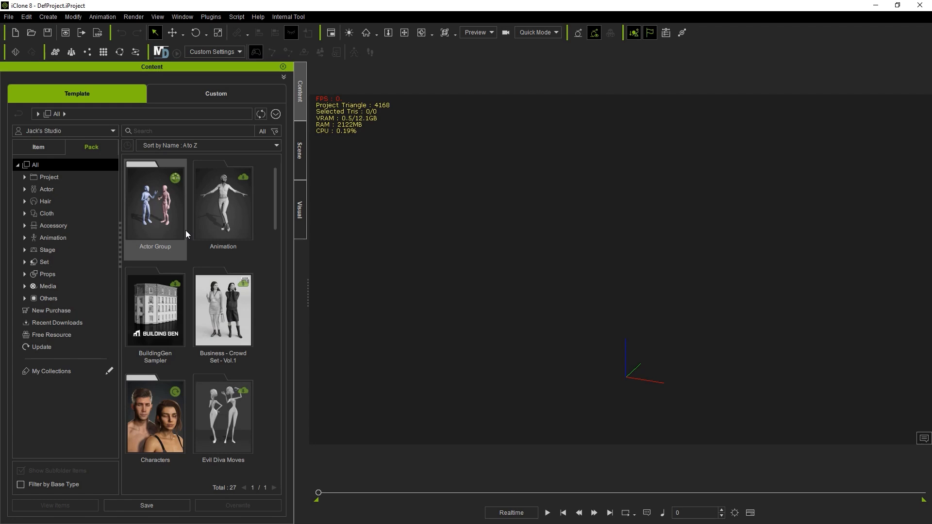
Step: Browse the Jack's Studio template pack list and open the Hair Builder pack, then return to the browser
scroll(down, 3)
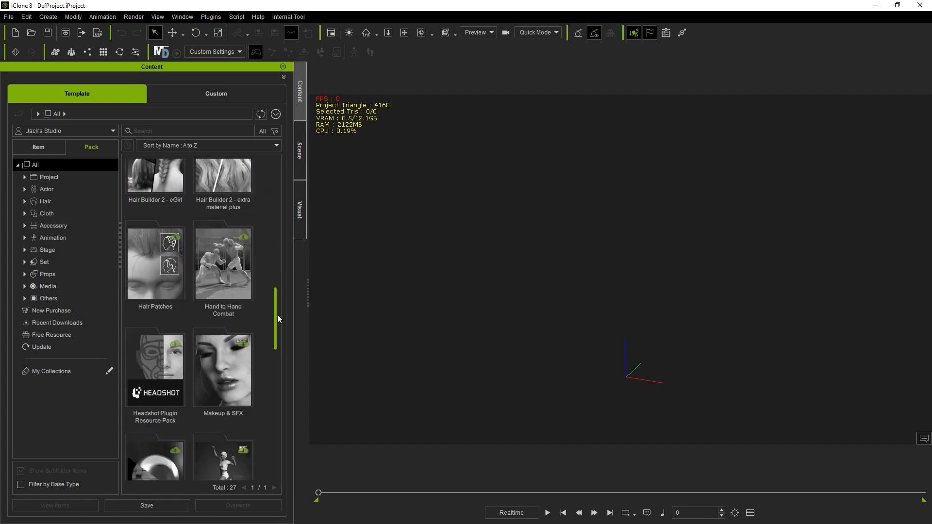
scroll(up, 3)
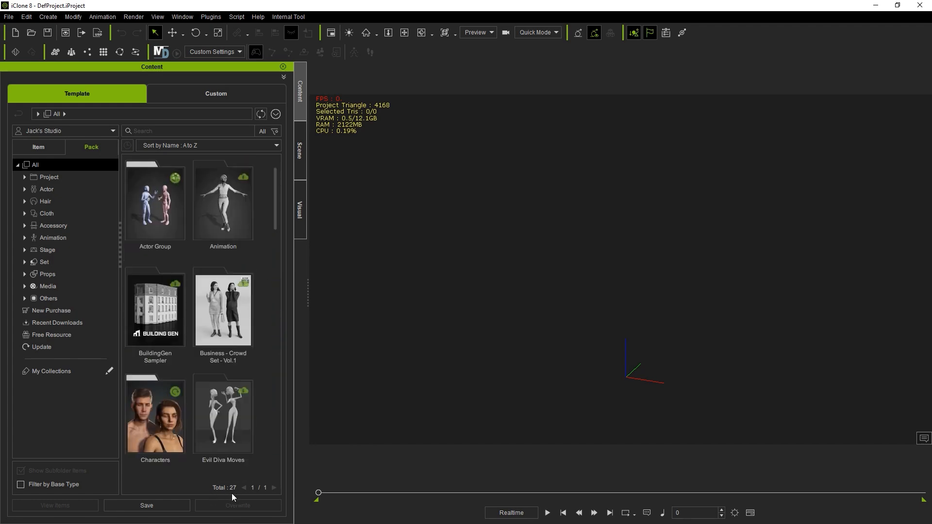
click(45, 201)
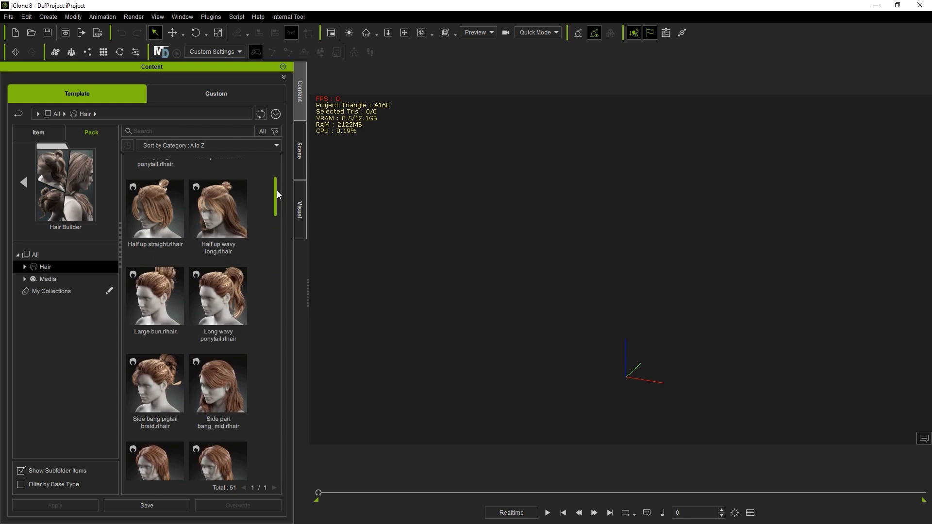
click(75, 10)
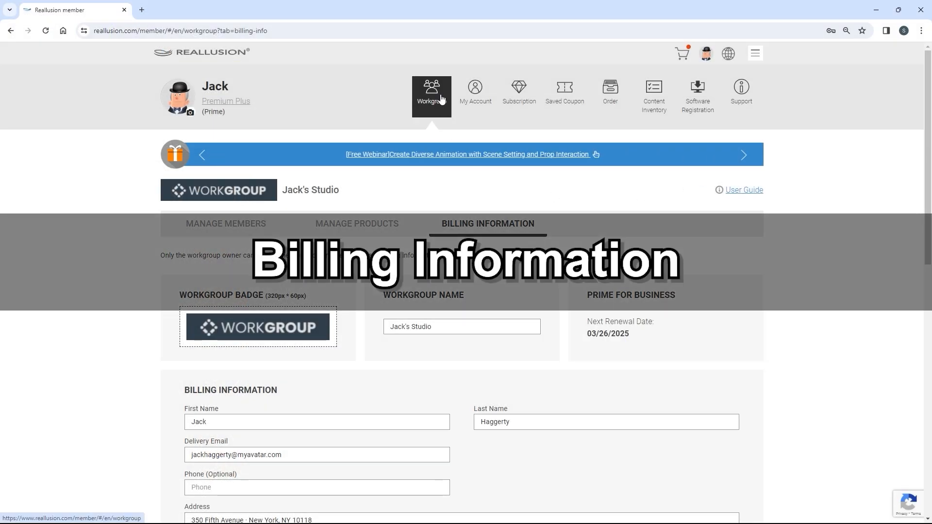
mouse_move(250, 228)
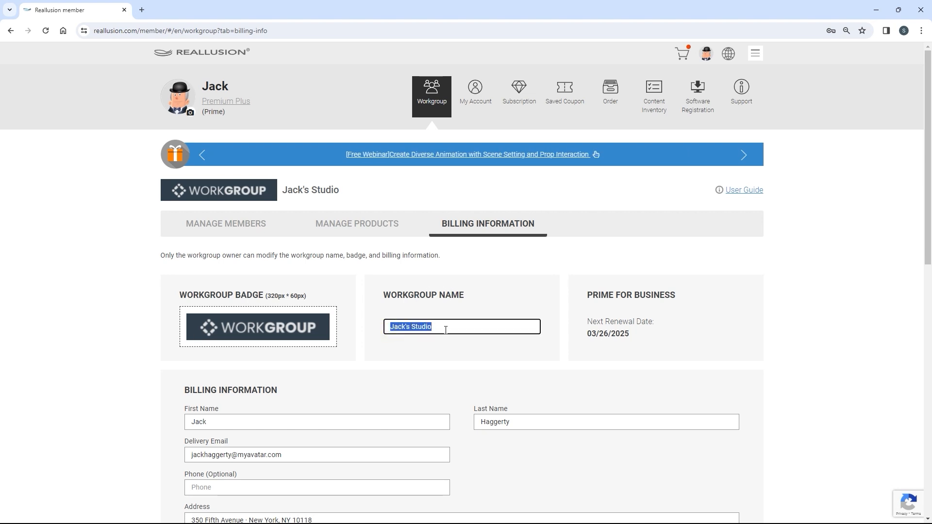
click(301, 200)
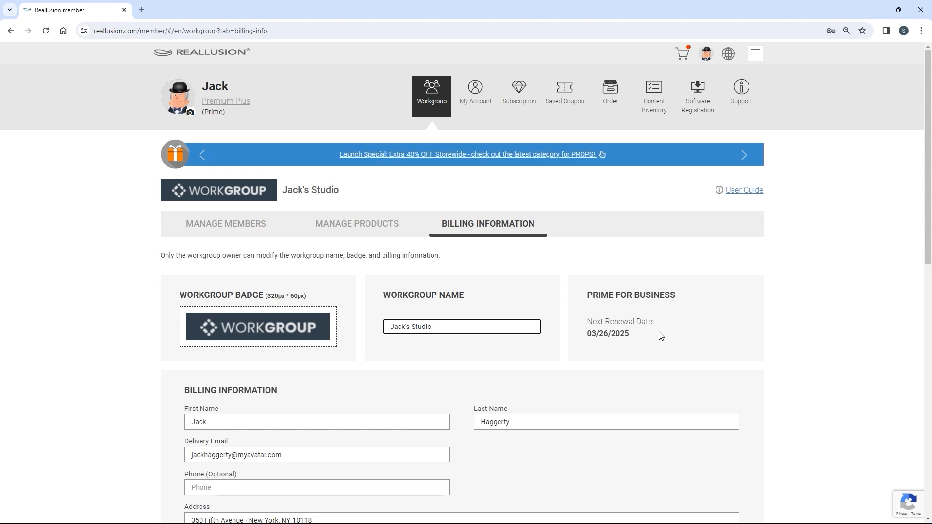
scroll(down, 3)
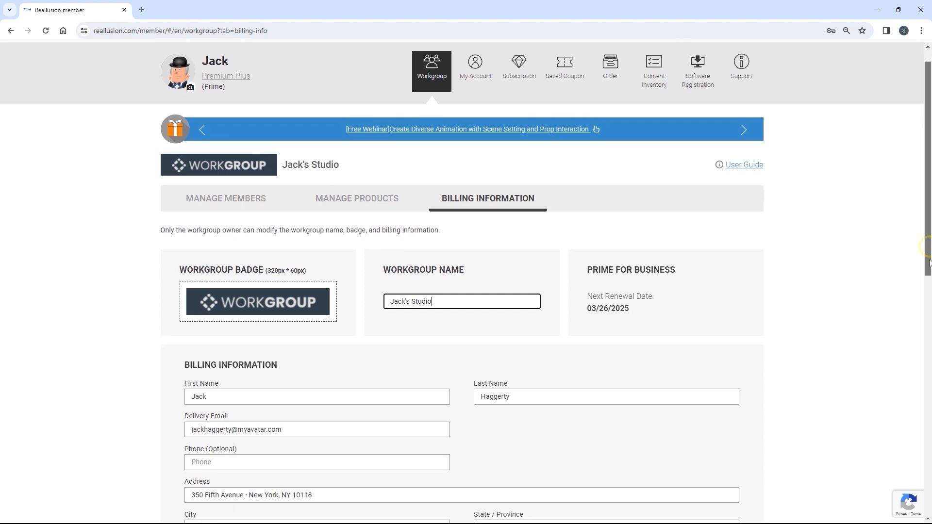
scroll(down, 3)
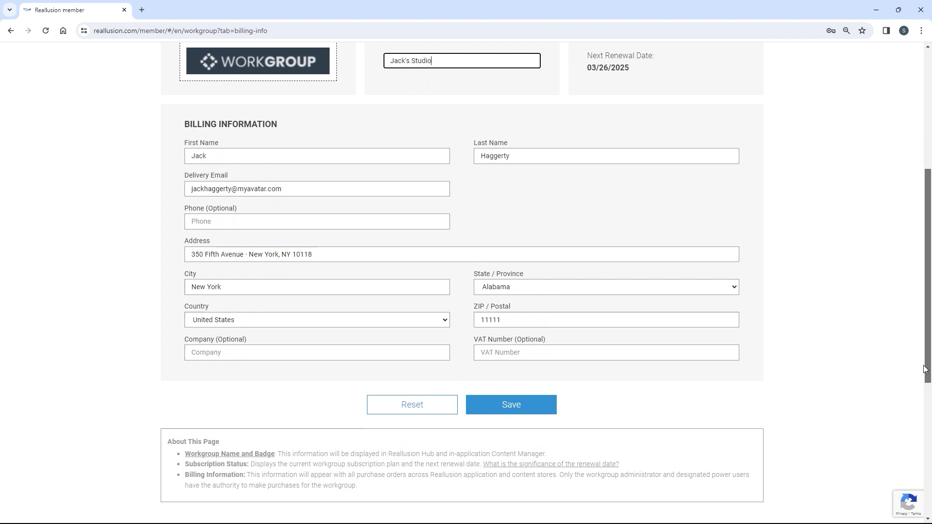
mouse_move(431, 295)
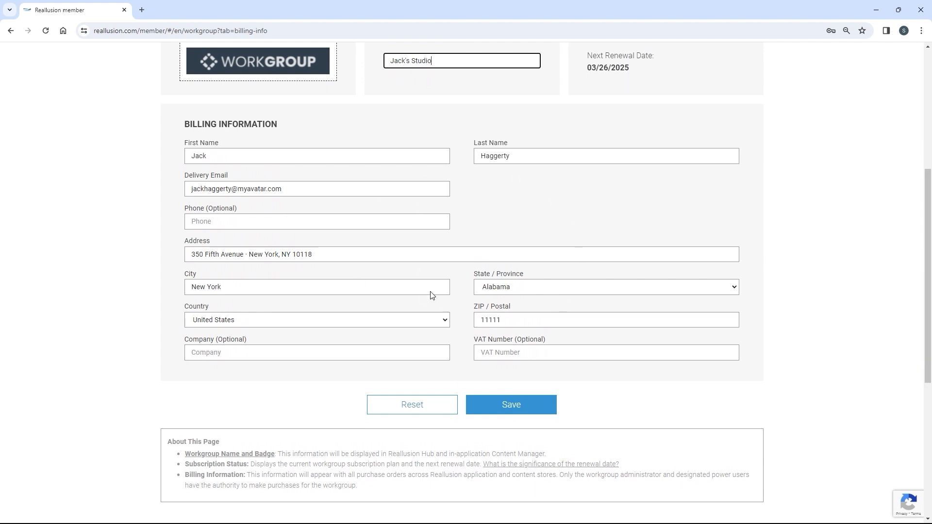
mouse_move(909, 257)
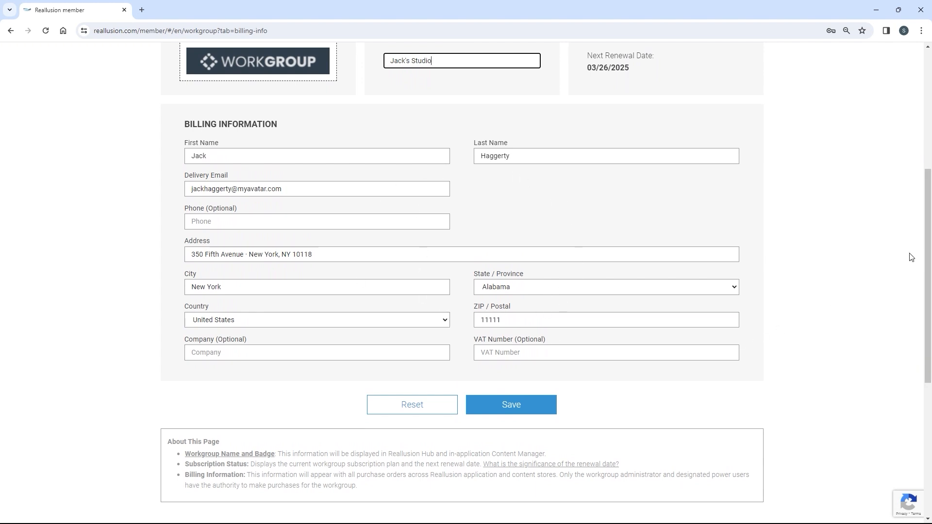
scroll(up, 3)
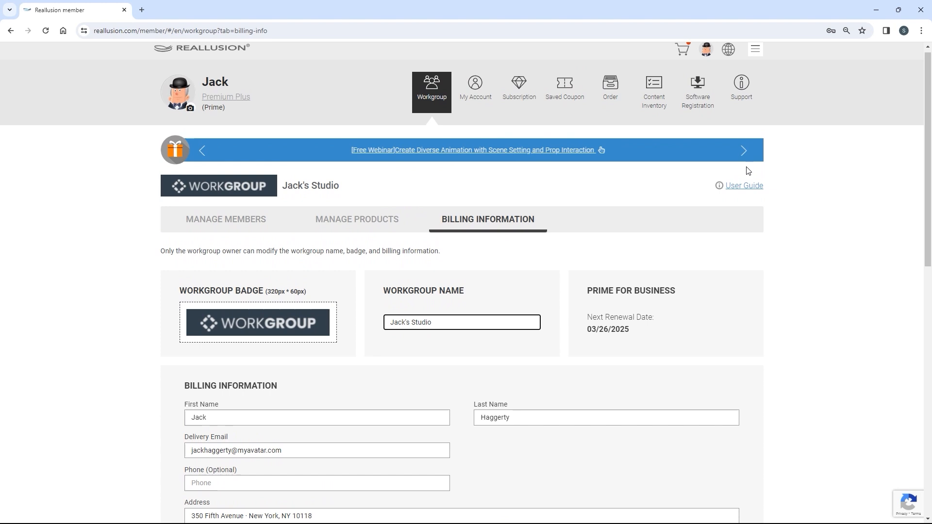
Step: Upload Jack's Studio.jpg as the workgroup badge, crop it and save
click(191, 107)
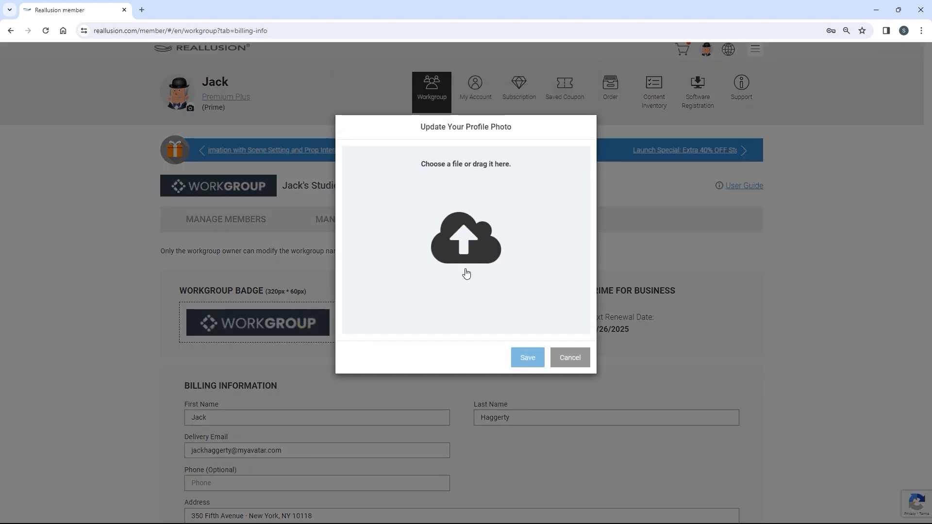
click(464, 238)
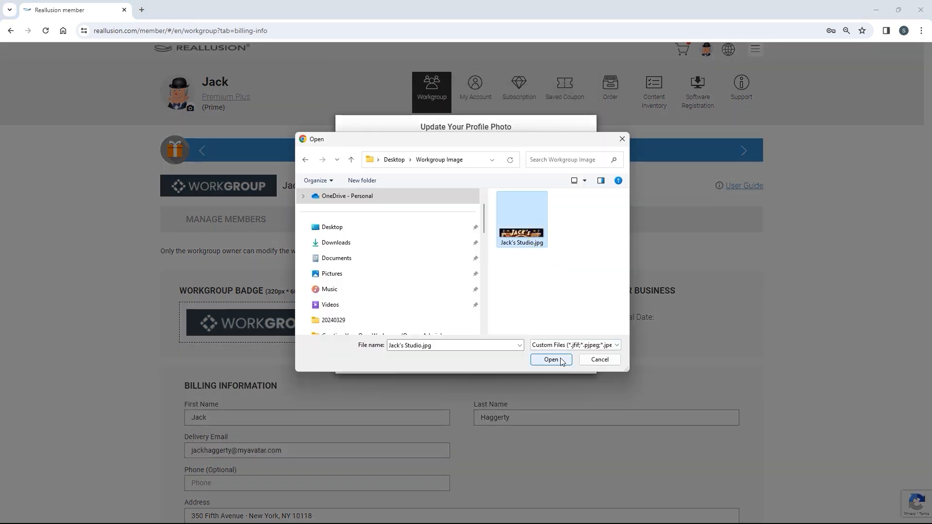
click(549, 360)
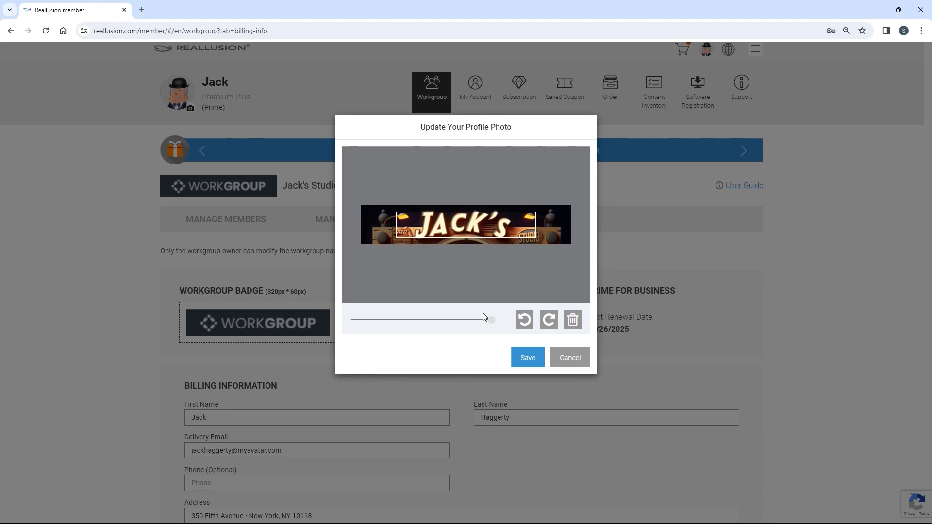
click(572, 320)
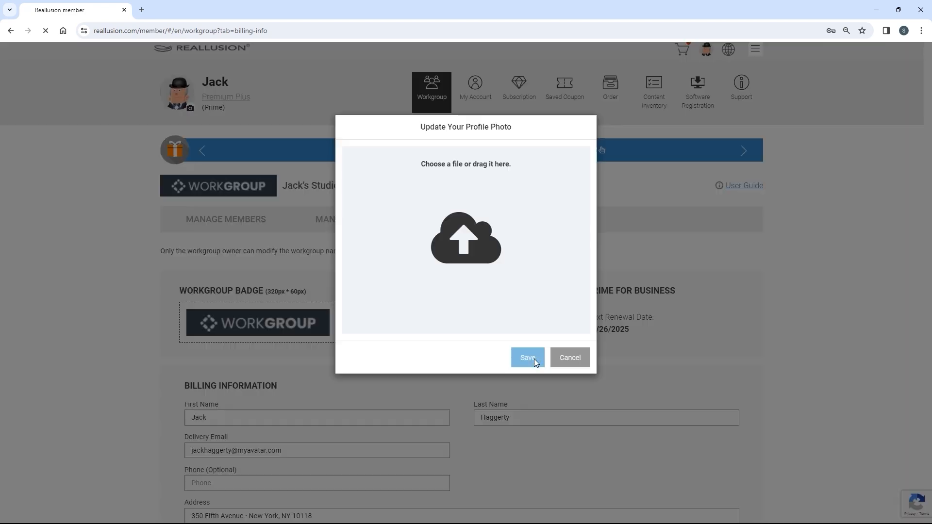
click(526, 357)
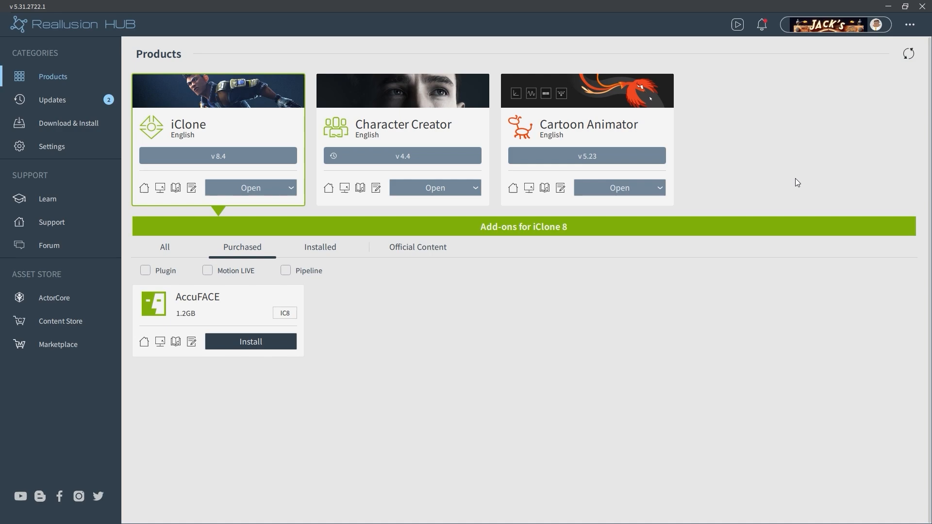
click(878, 24)
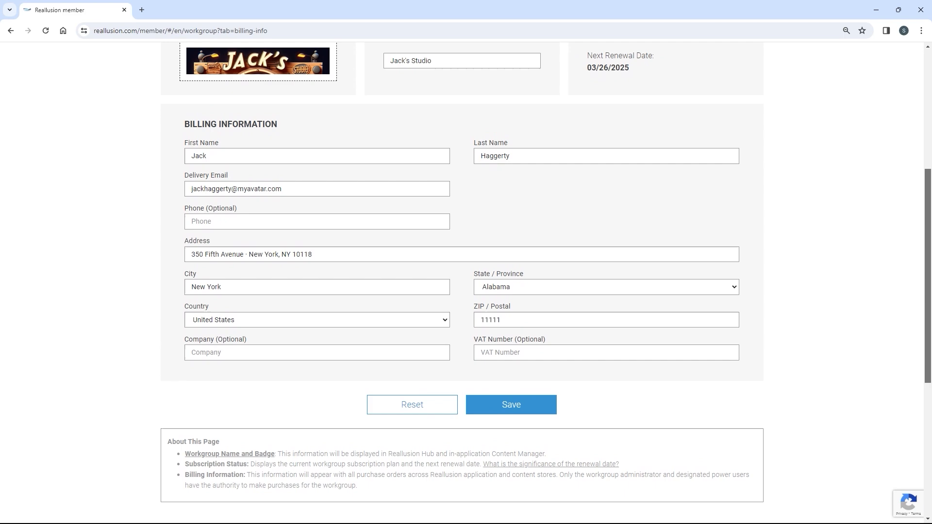
click(510, 404)
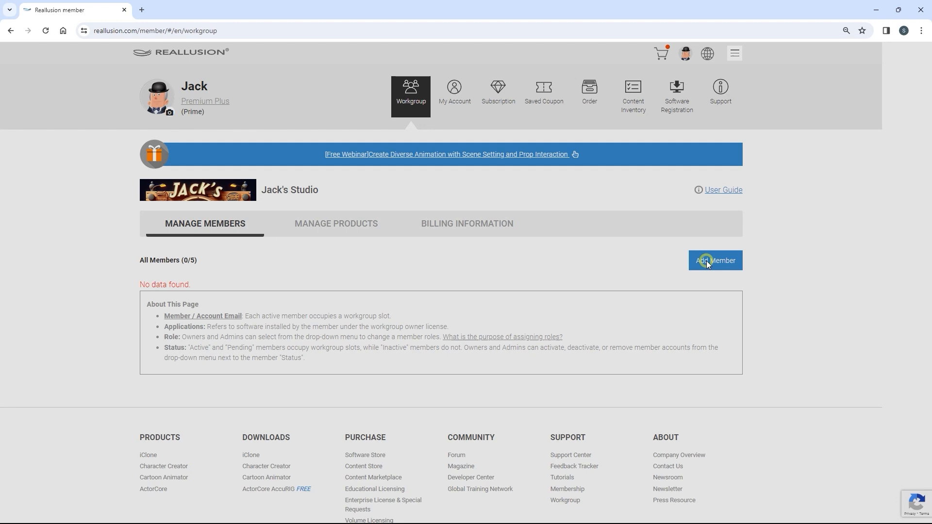
click(715, 261)
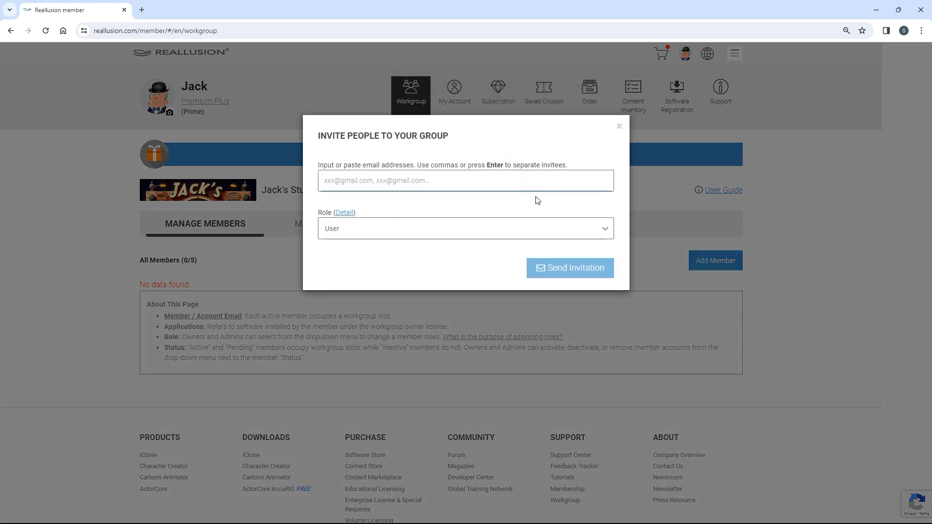
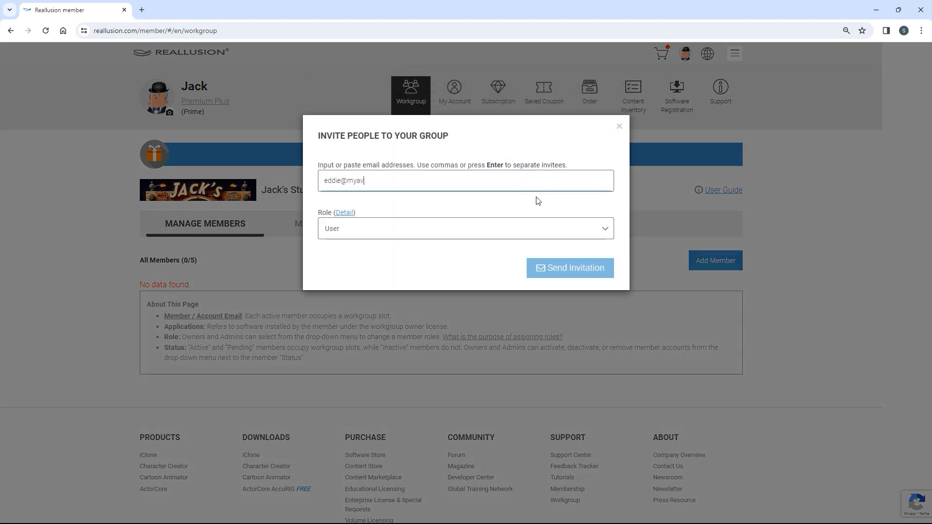
click(465, 228)
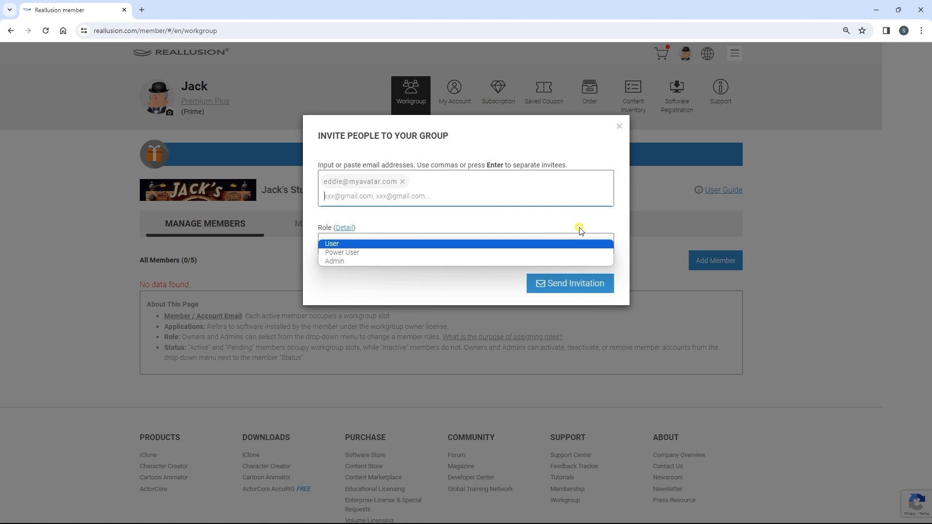
click(334, 261)
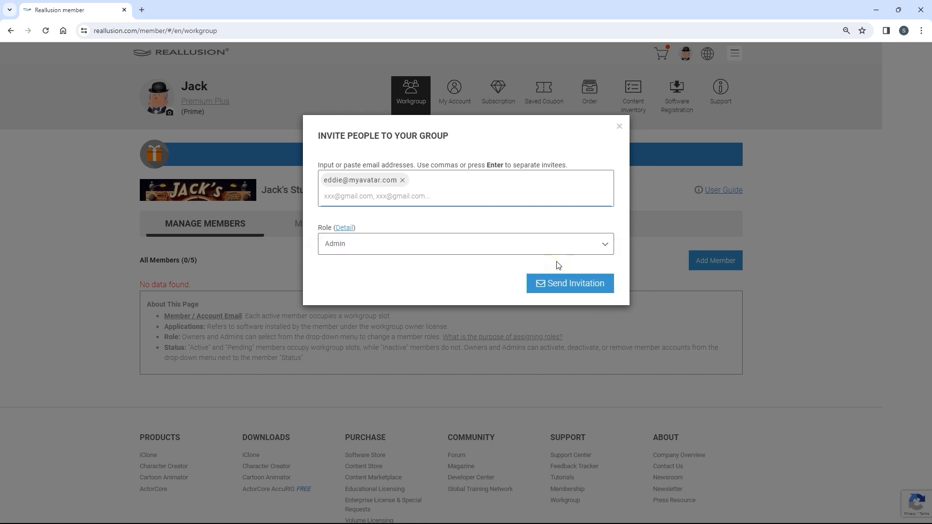
click(569, 283)
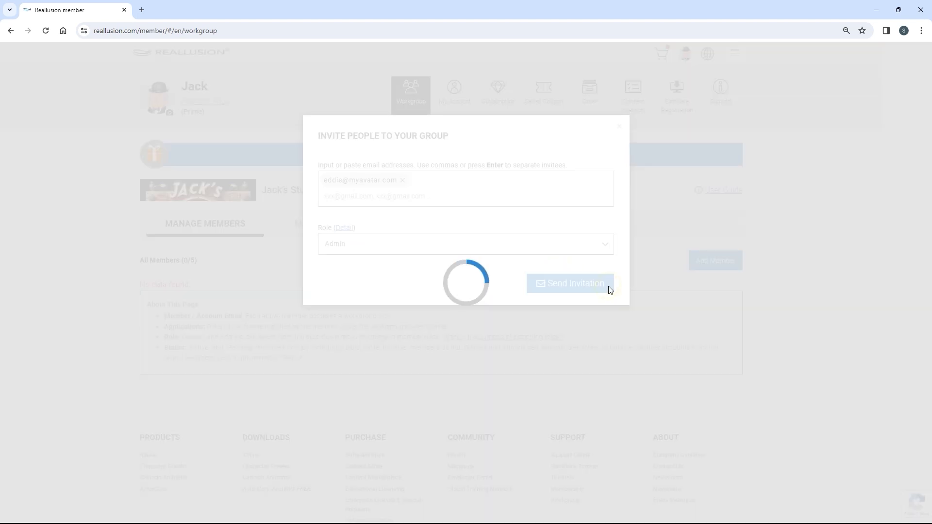
click(570, 283)
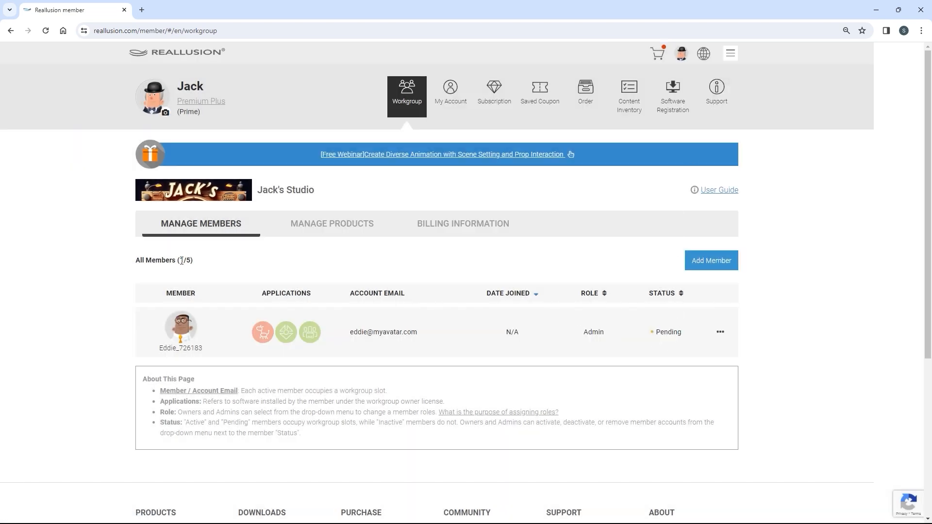
mouse_move(720, 287)
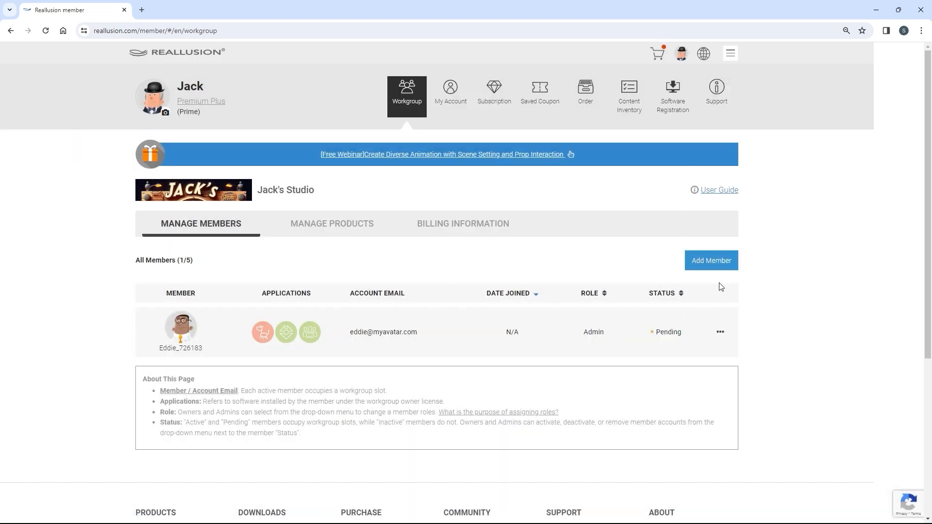
click(711, 260)
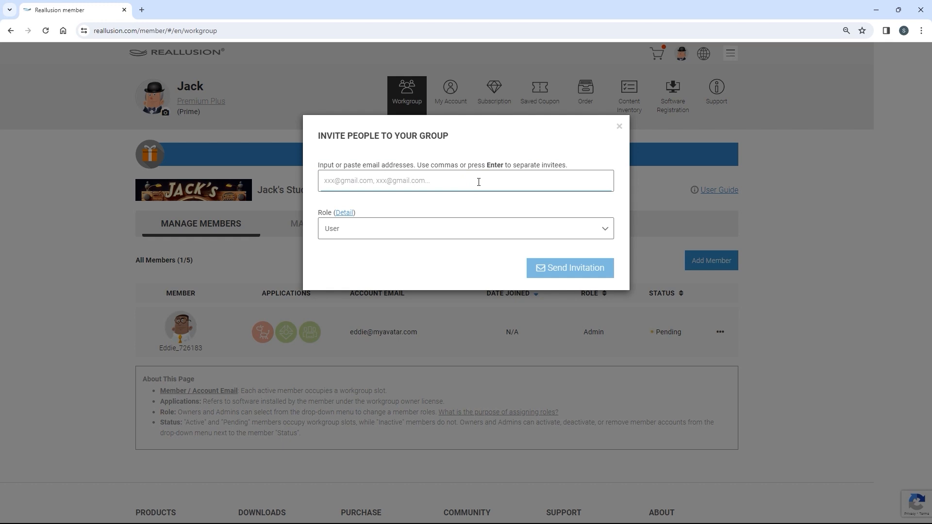
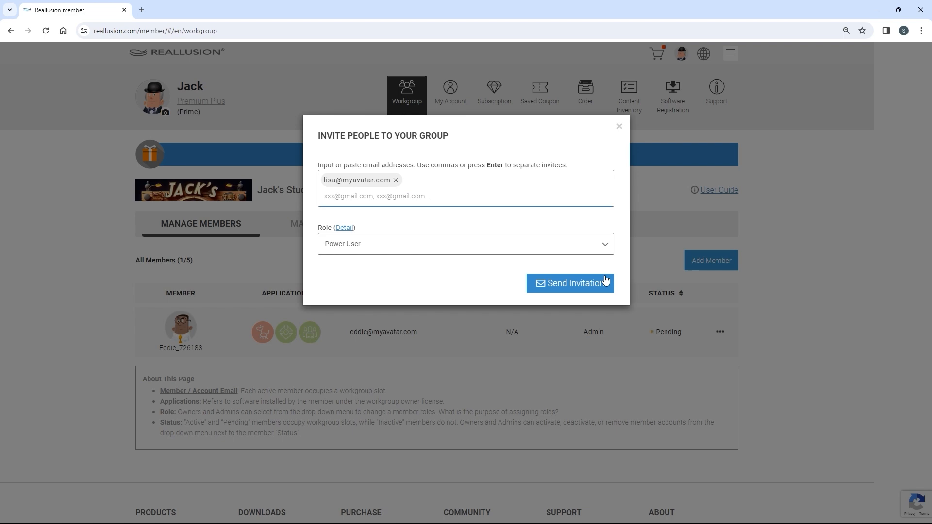
click(570, 283)
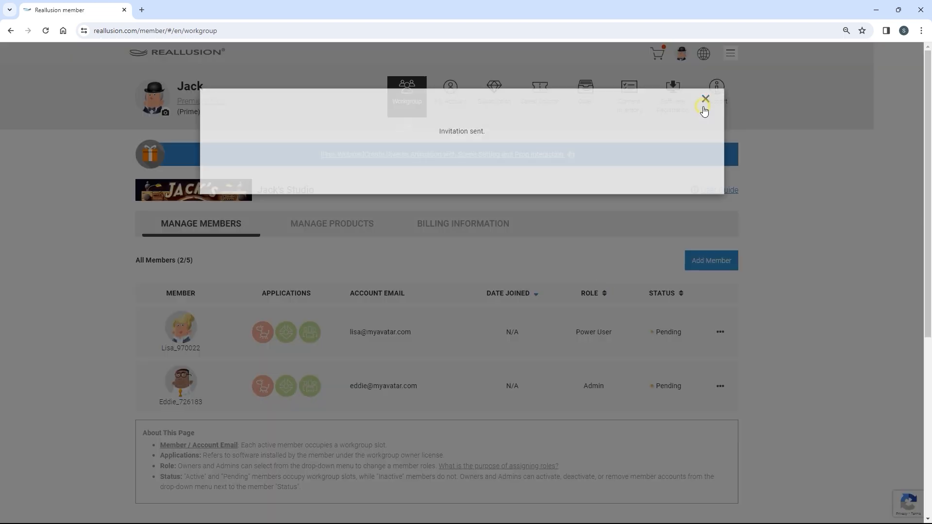
Step: Invite the three emailed people from the address list as Users, filling all 5 member slots
click(705, 98)
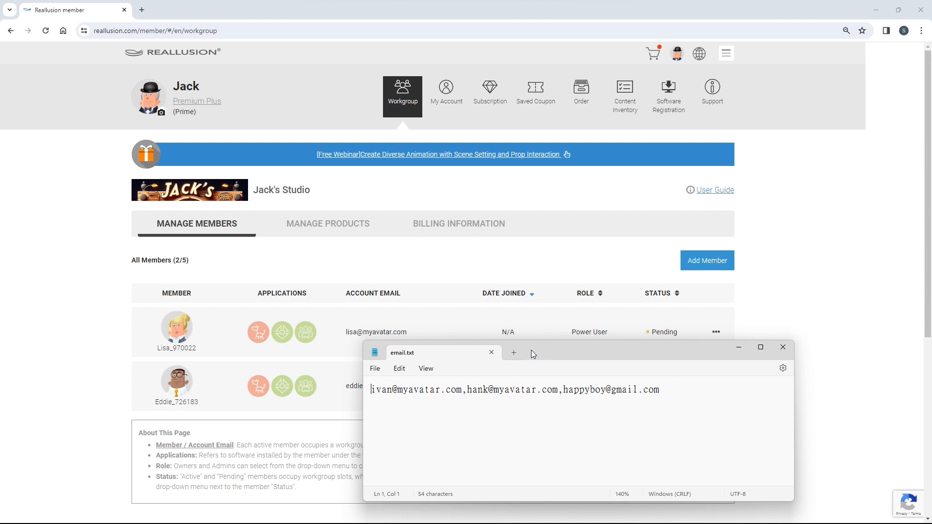
key(ctrl+a)
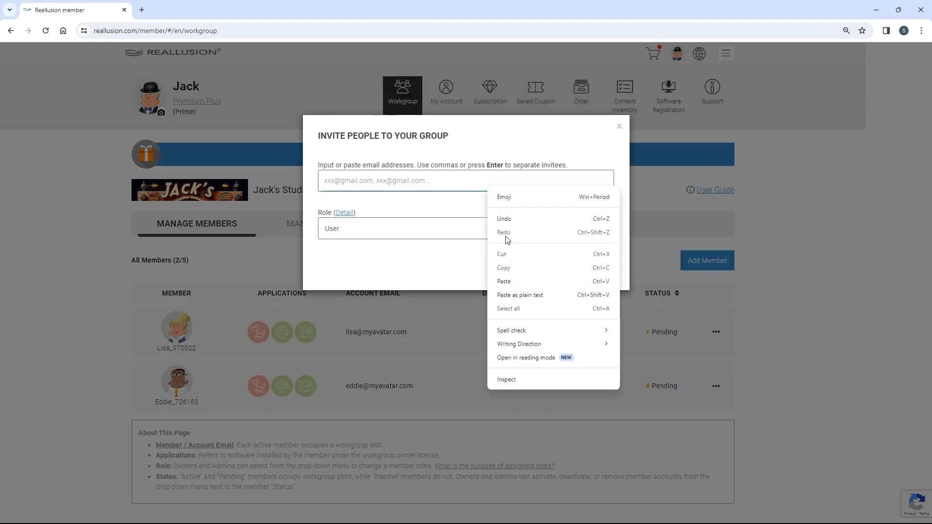
click(504, 281)
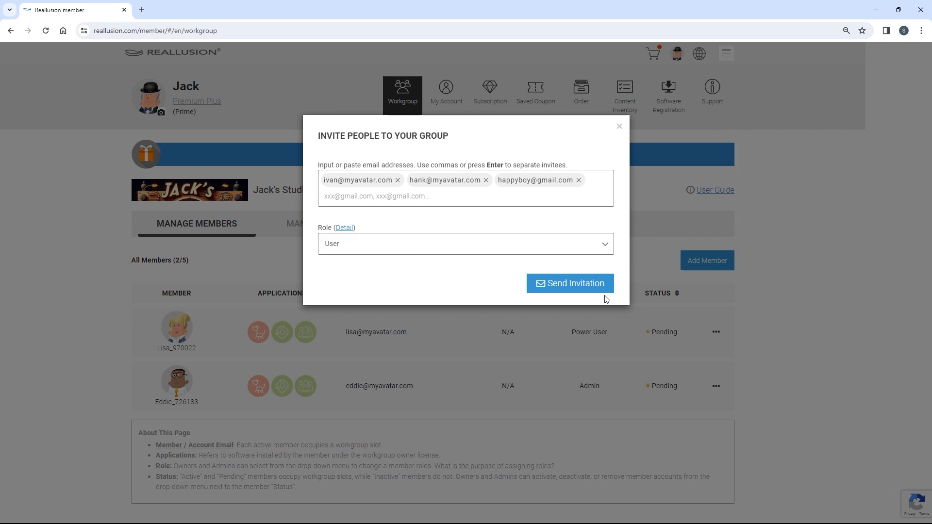
click(569, 283)
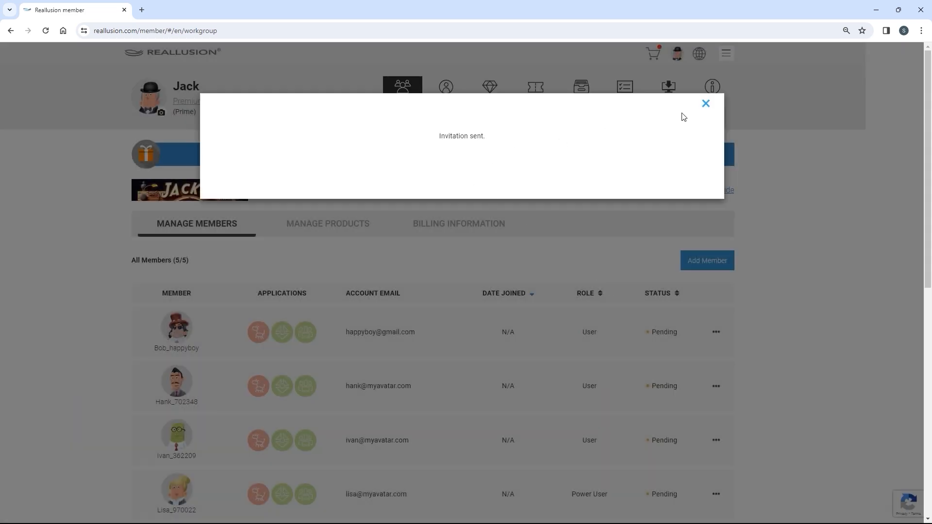
click(706, 103)
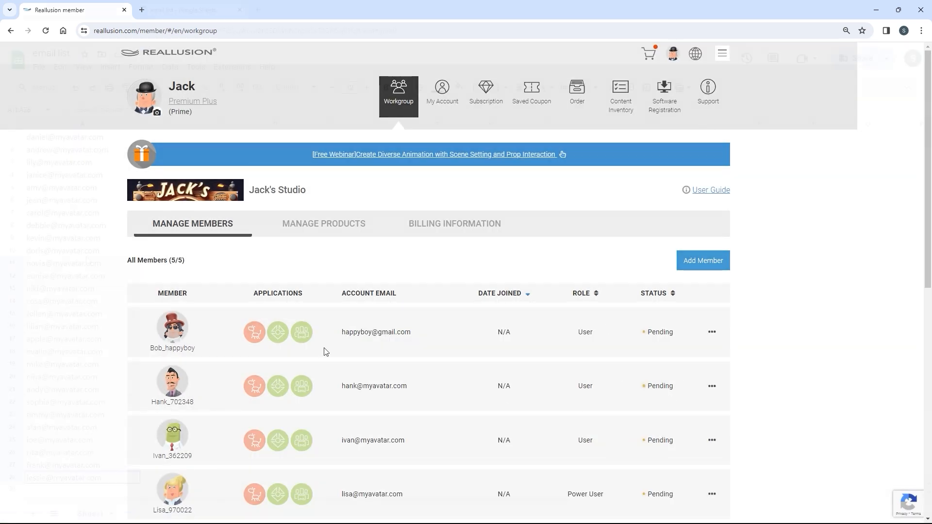
click(184, 9)
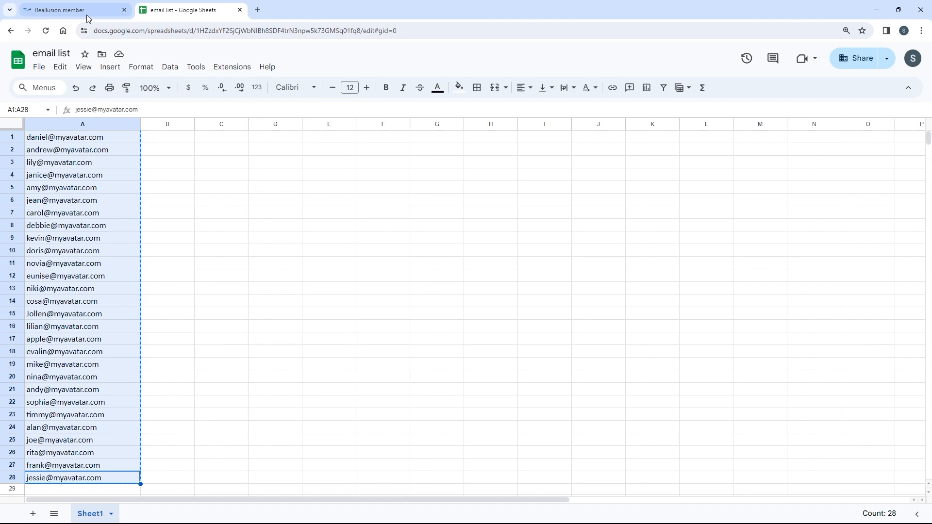
click(76, 9)
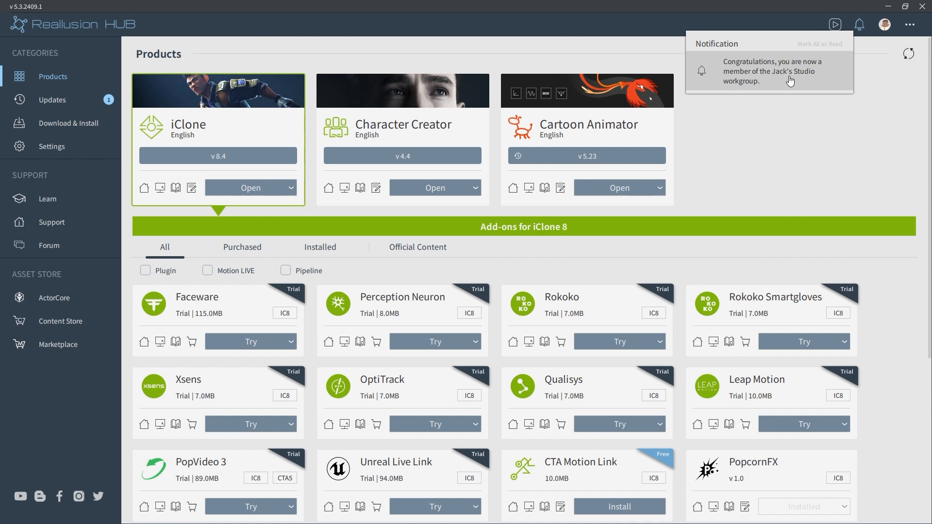
Step: Switch the Hub account to the Jack's Studio workgroup and show its assets in iClone 8 Content
click(768, 70)
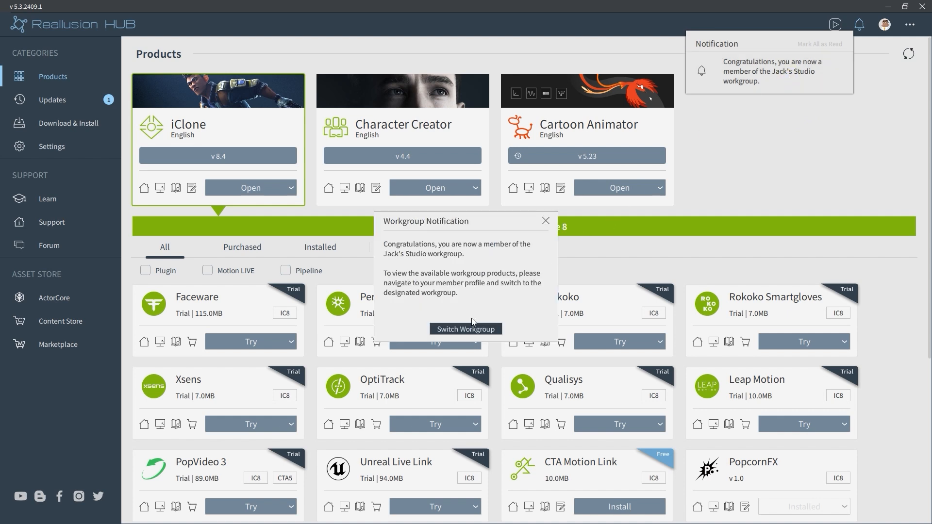
click(465, 329)
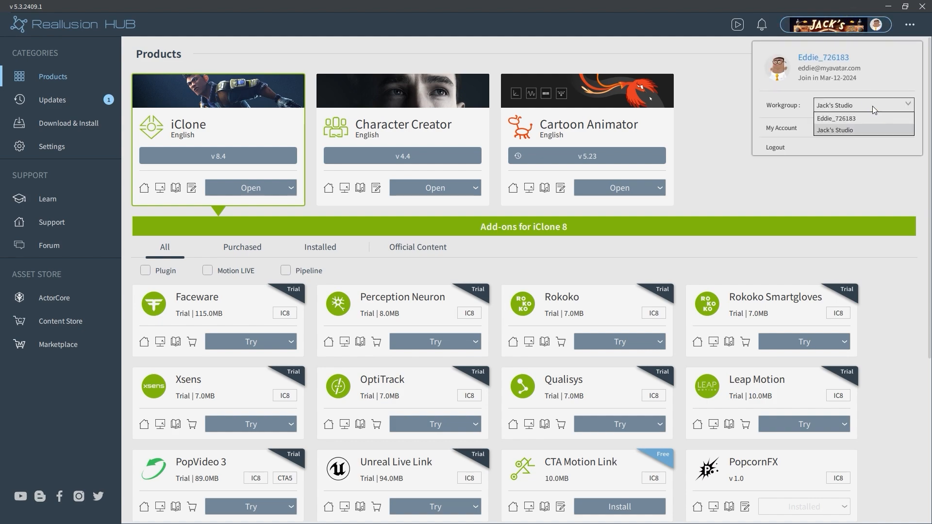
click(834, 187)
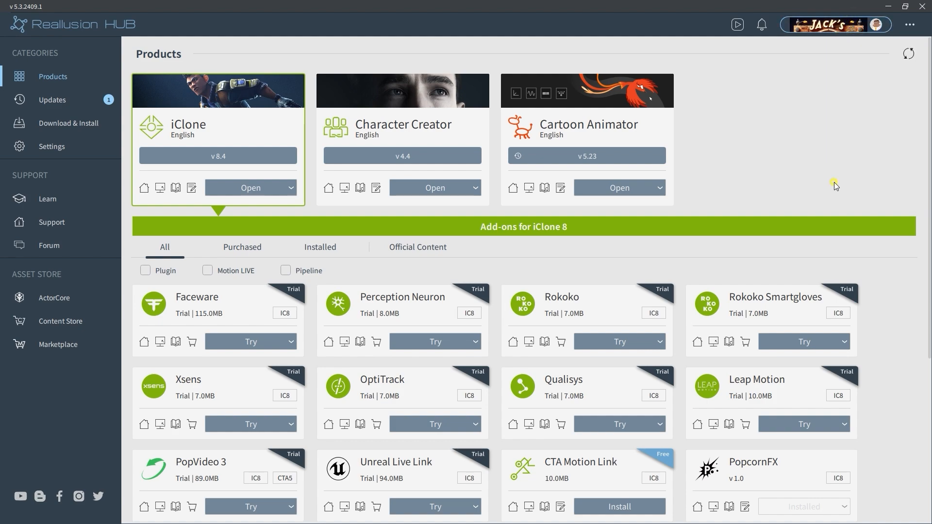
click(250, 187)
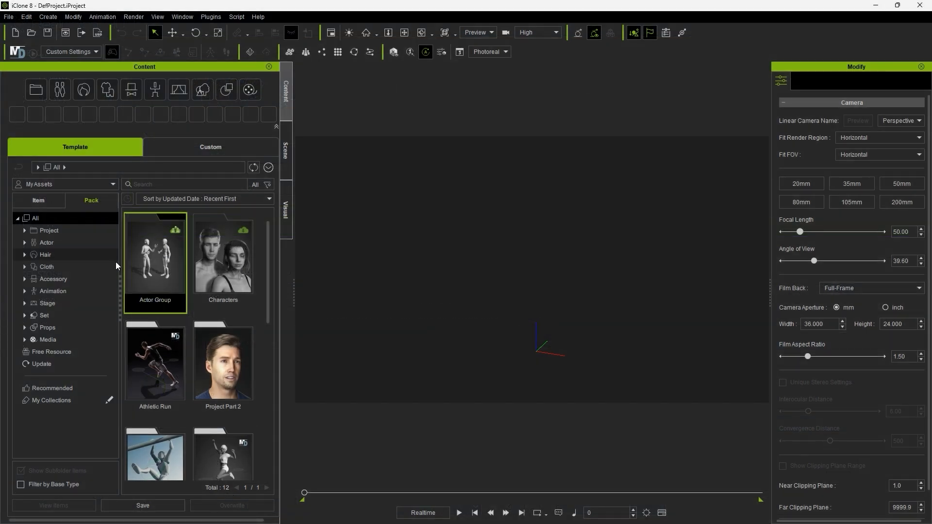
click(64, 185)
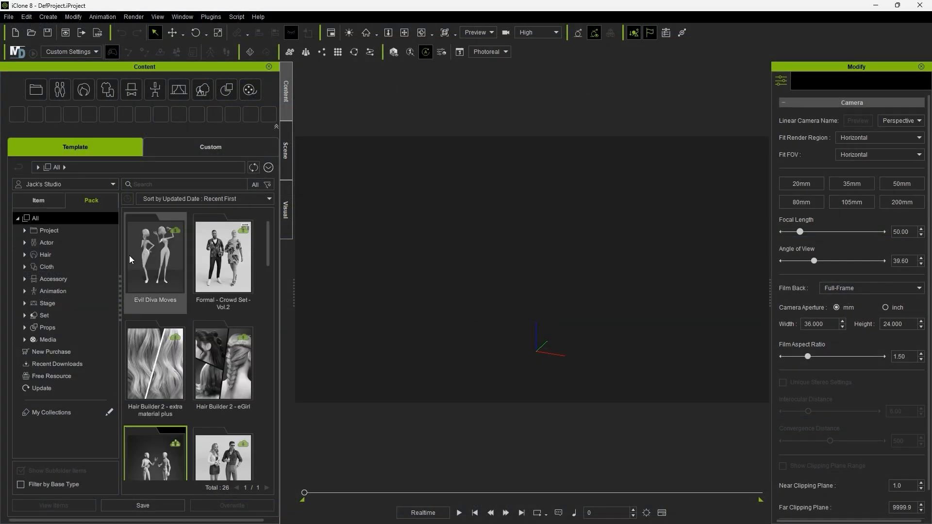
scroll(down, 3)
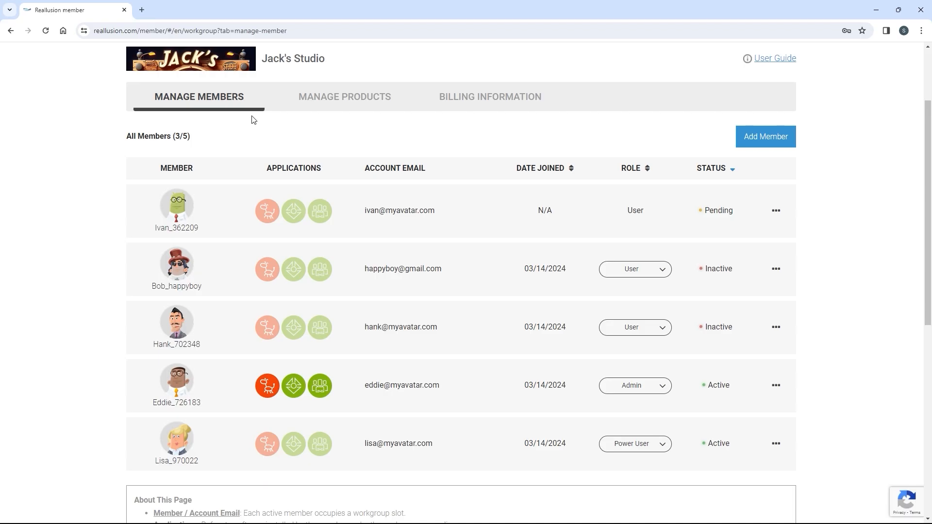
double_click(157, 136)
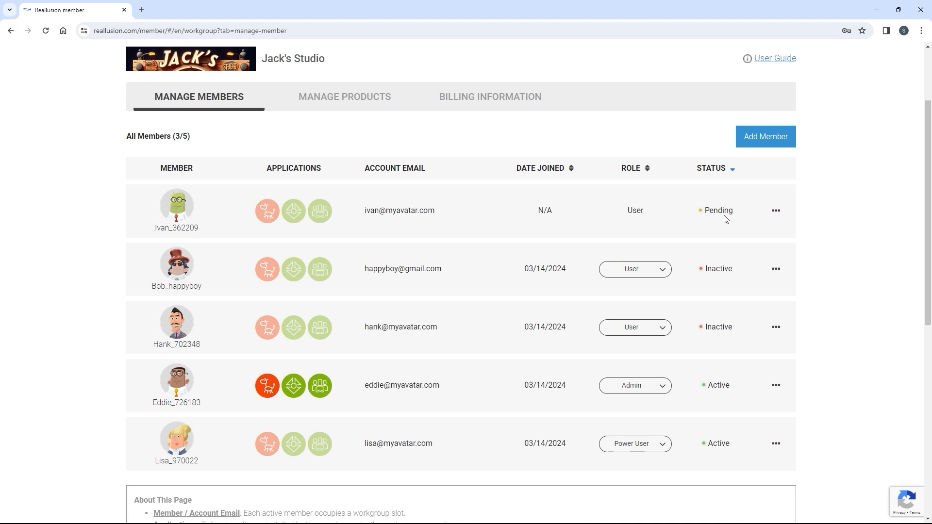
mouse_move(722, 446)
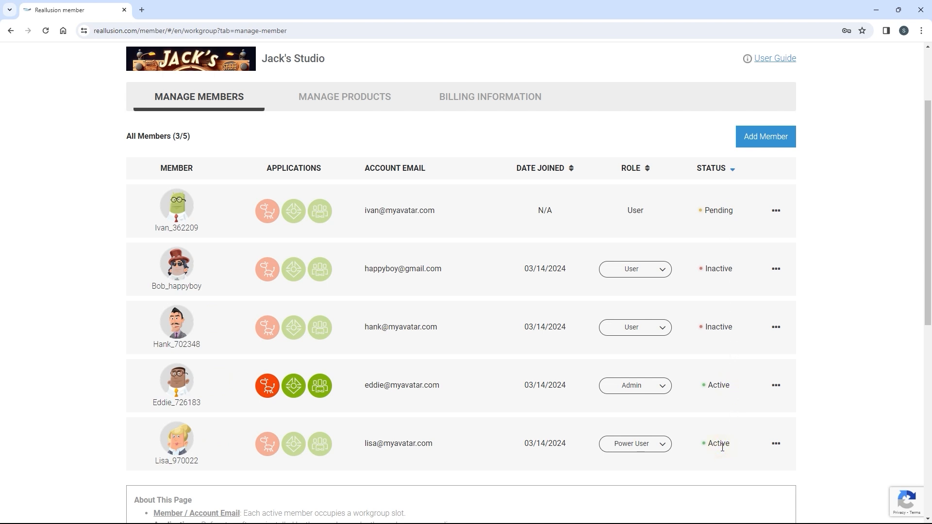
mouse_move(184, 209)
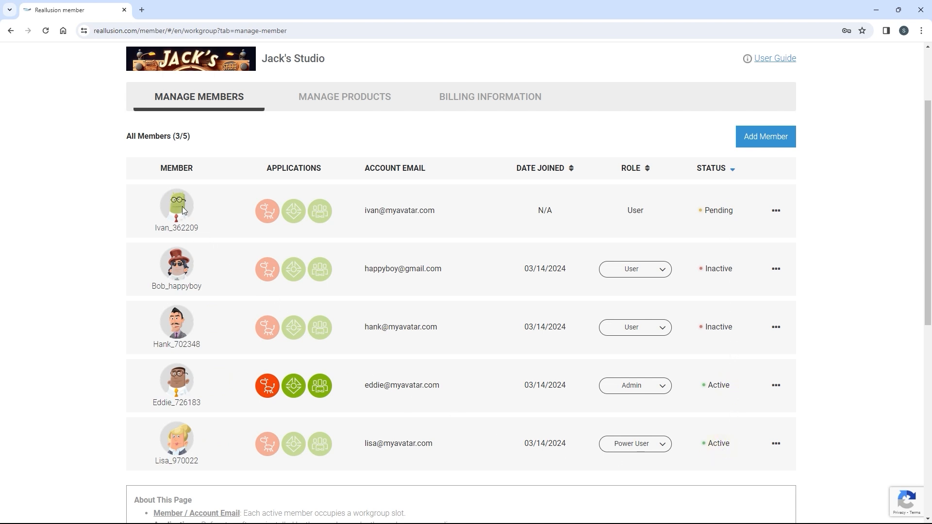
mouse_move(305, 203)
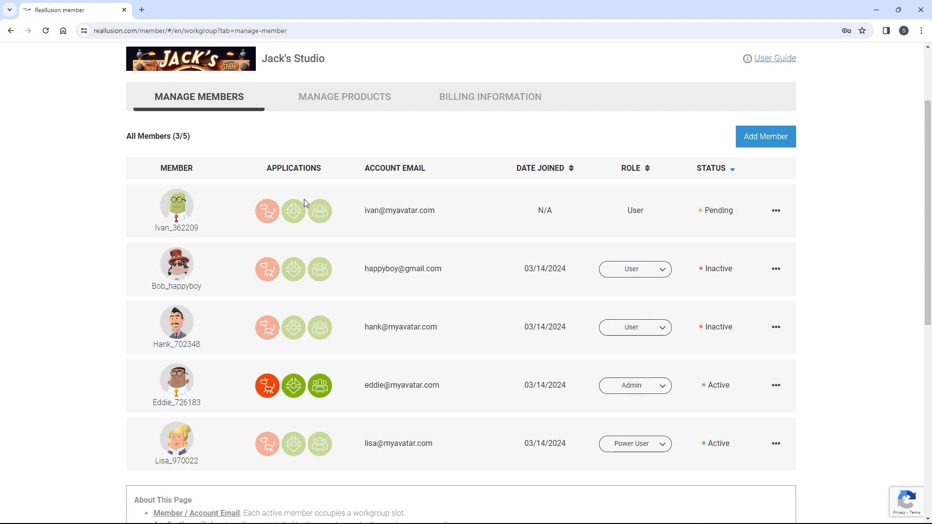
mouse_move(318, 218)
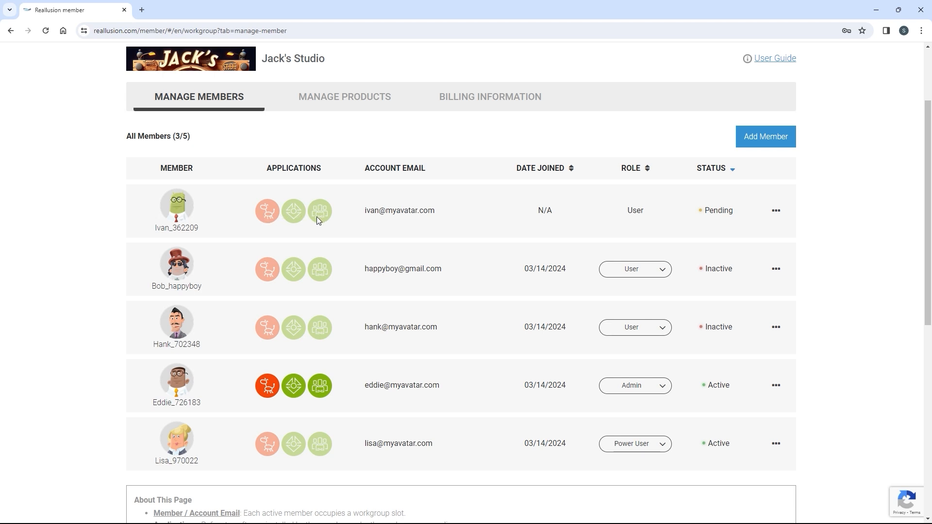
mouse_move(274, 326)
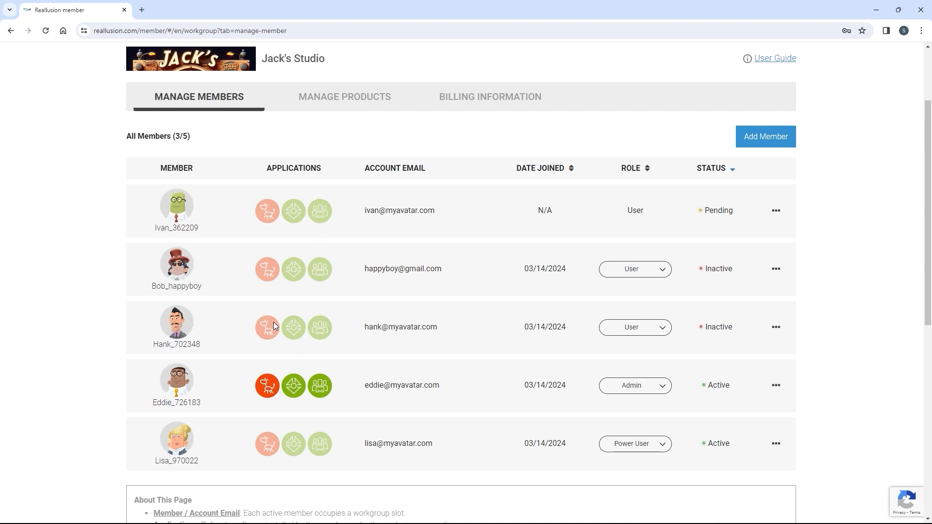
mouse_move(299, 384)
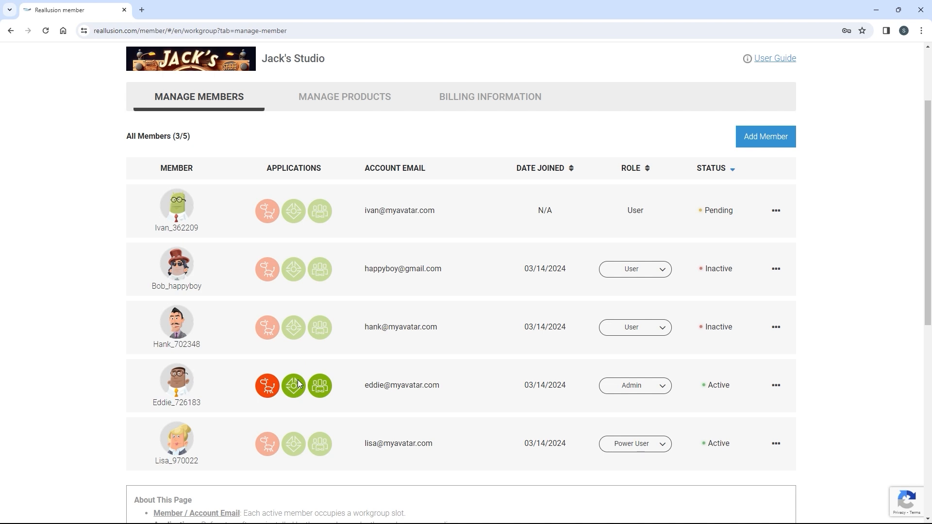
mouse_move(325, 395)
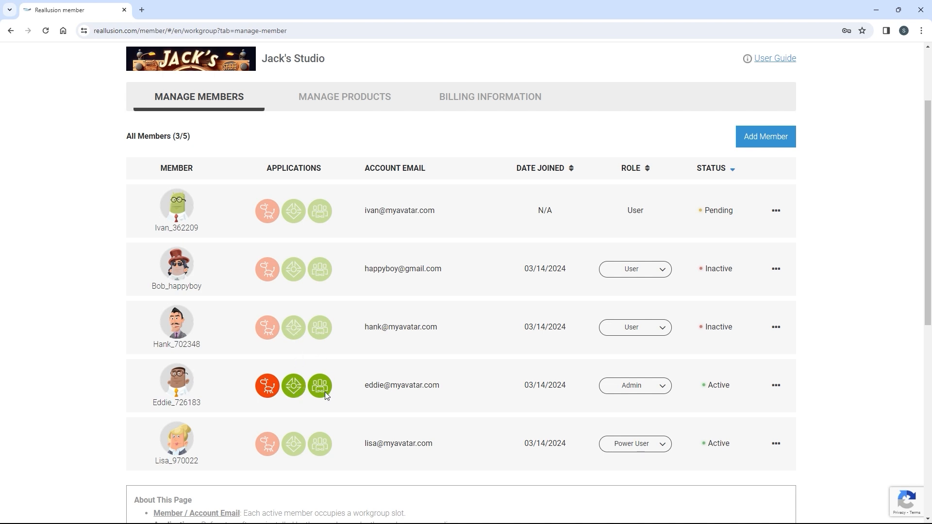
mouse_move(424, 168)
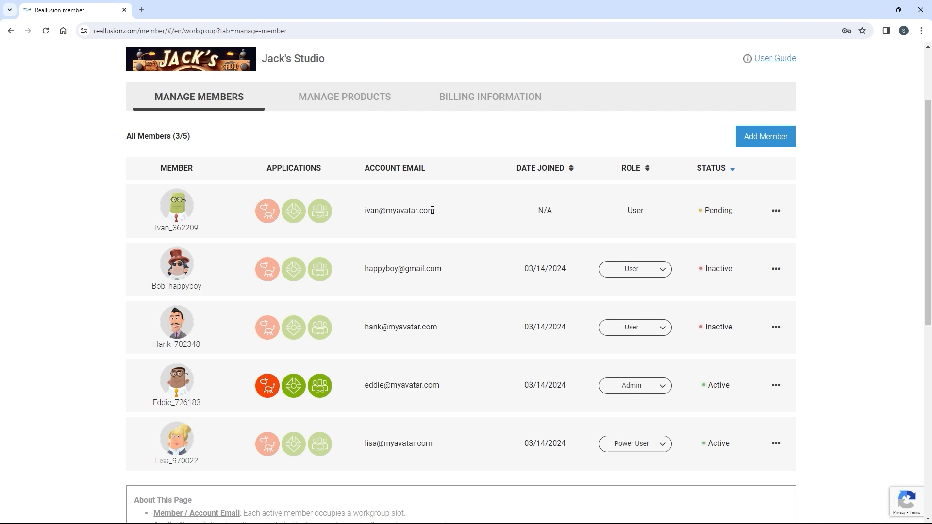
mouse_move(614, 226)
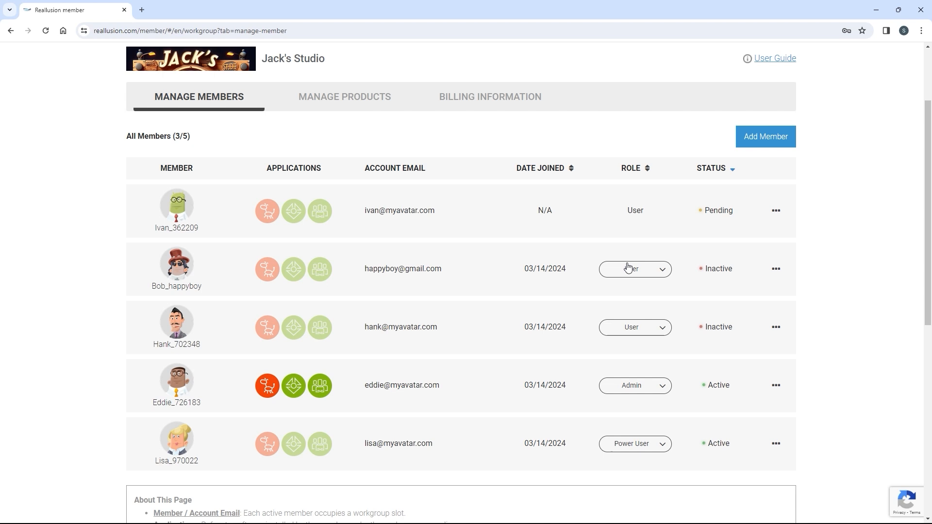
click(634, 385)
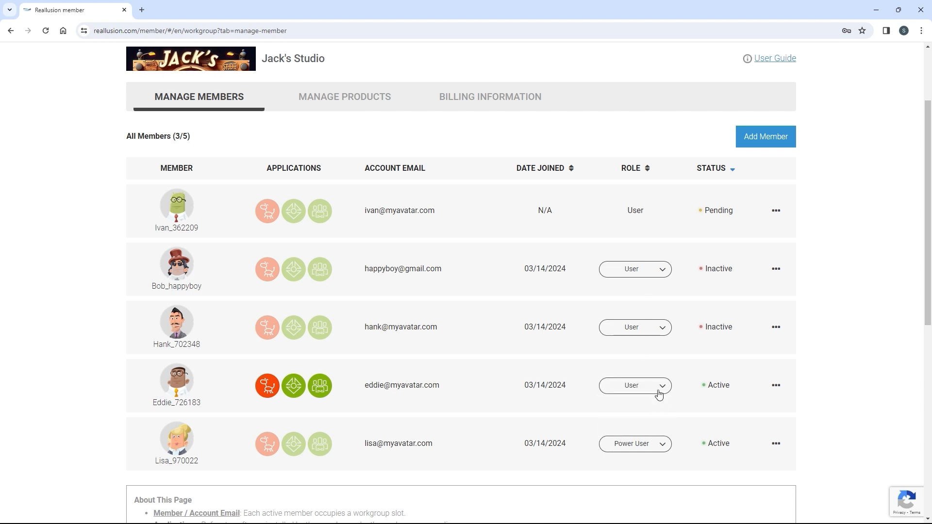
click(634, 385)
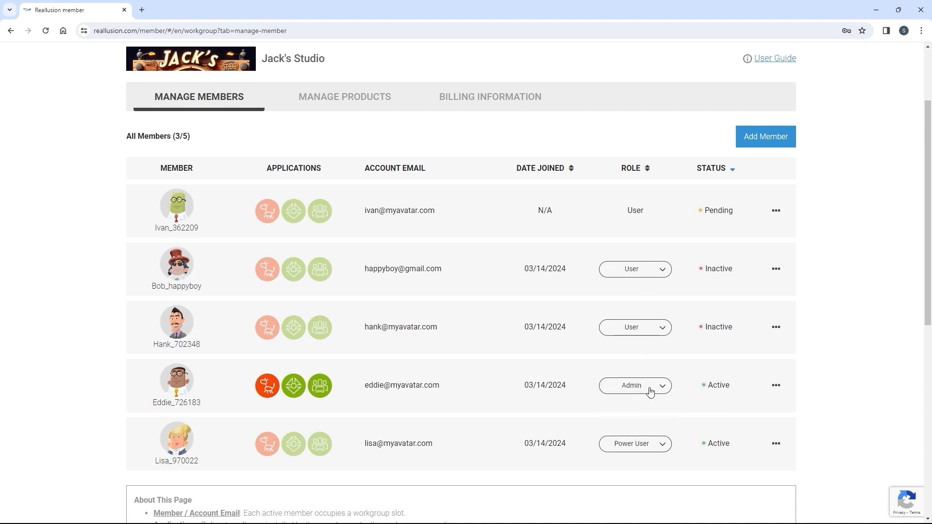
mouse_move(705, 270)
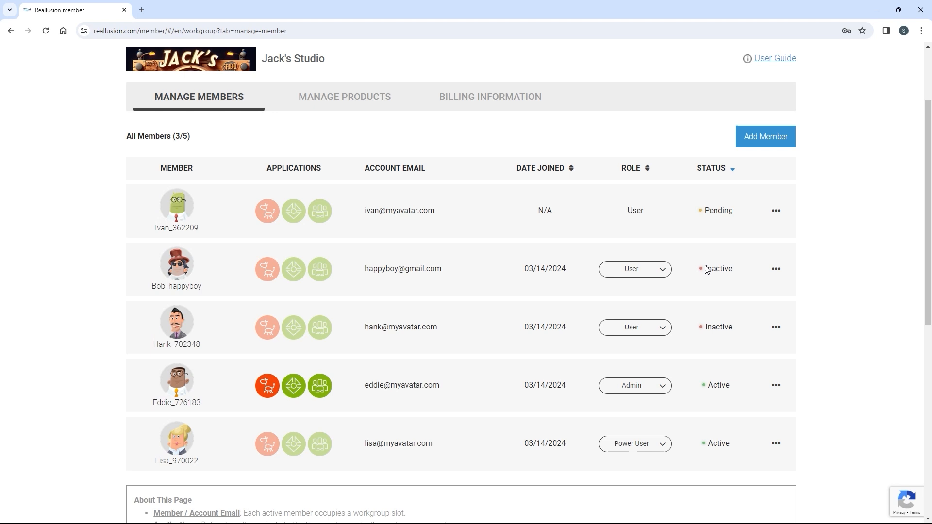
mouse_move(706, 205)
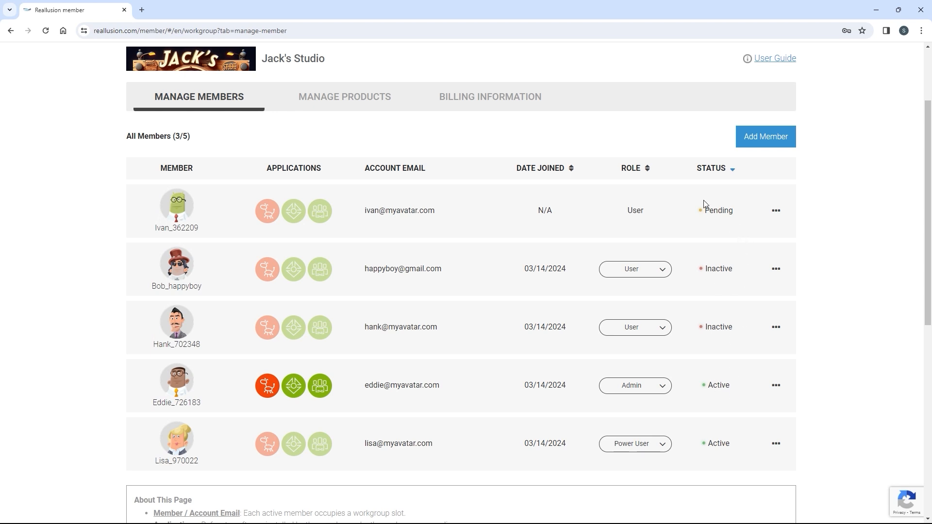
Step: Delete Ivan's pending invitation from the Jack's Studio member list
click(775, 211)
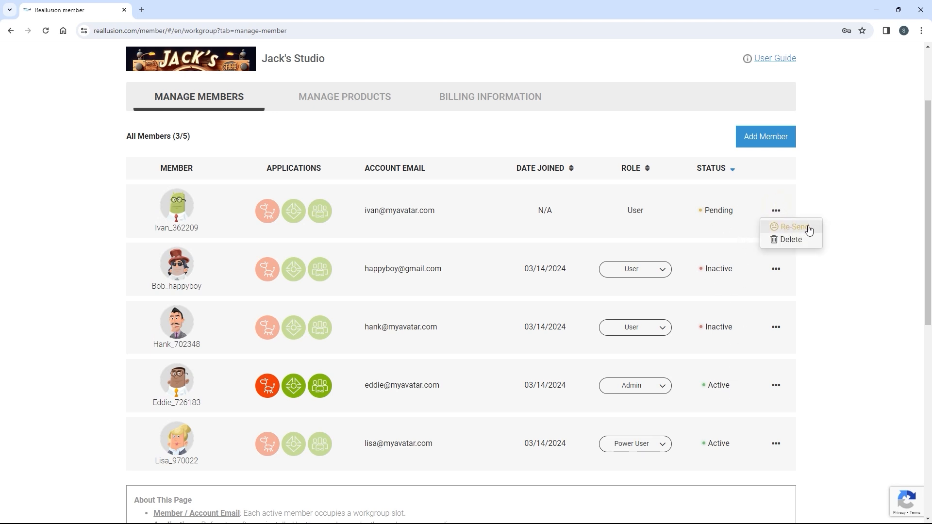
click(790, 239)
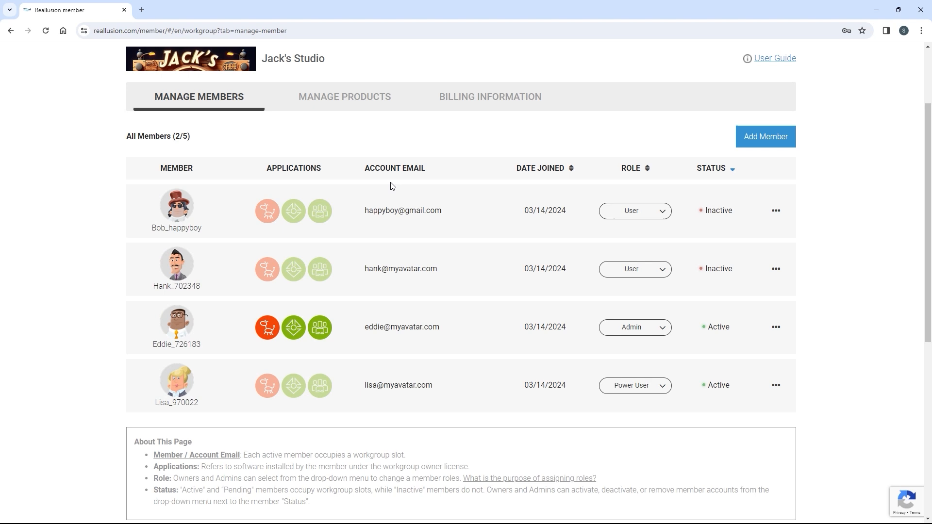
mouse_move(729, 214)
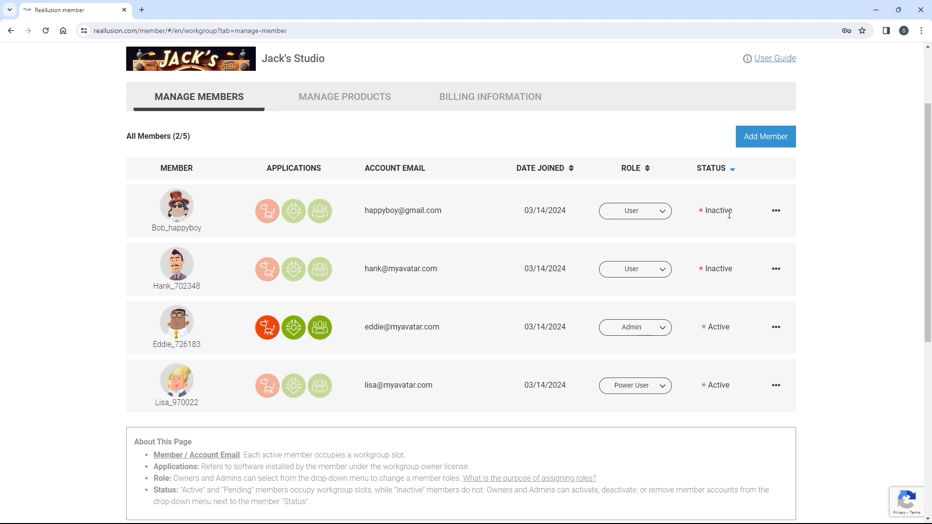
mouse_move(740, 216)
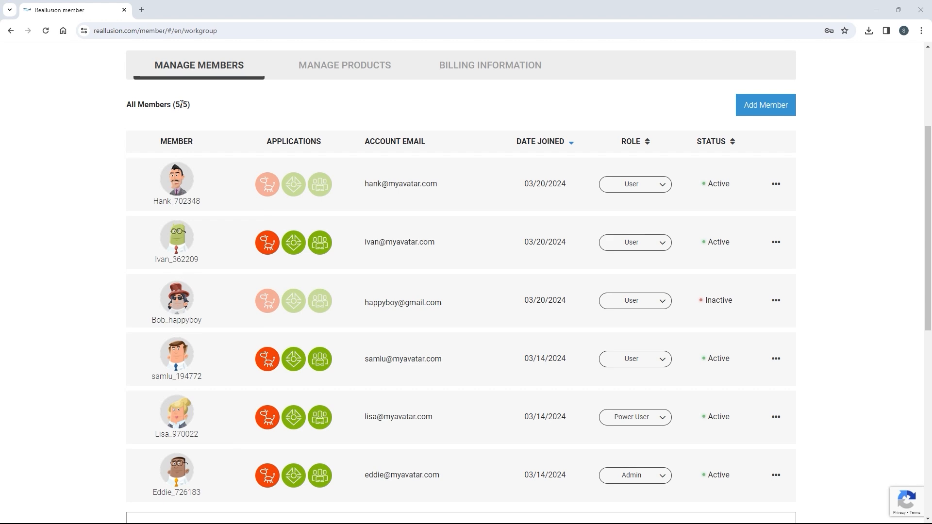
mouse_move(732, 303)
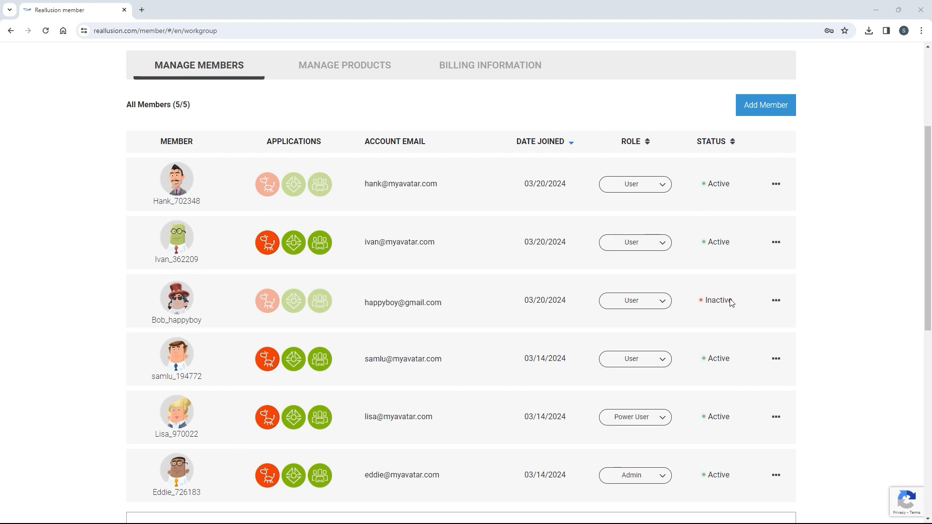
mouse_move(724, 312)
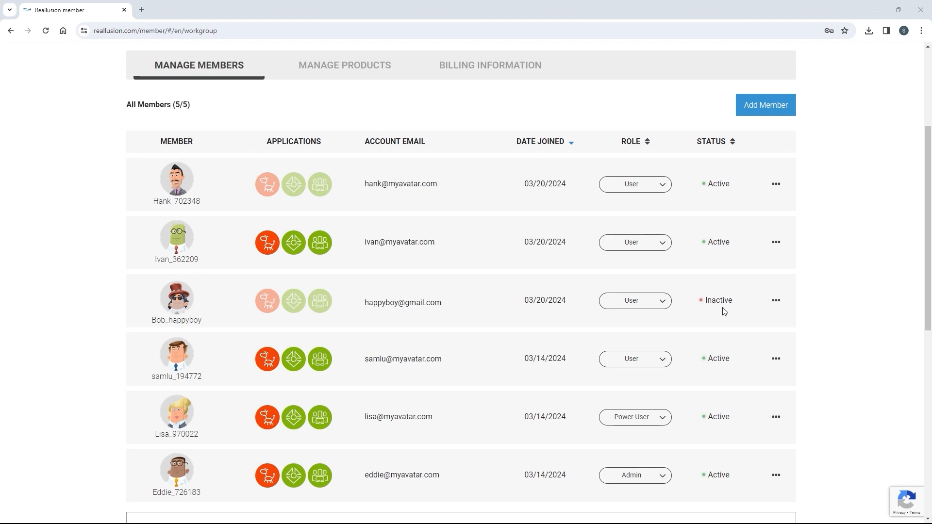
Step: Try to activate the inactive member Bob and dismiss the slot-limit warning
click(775, 300)
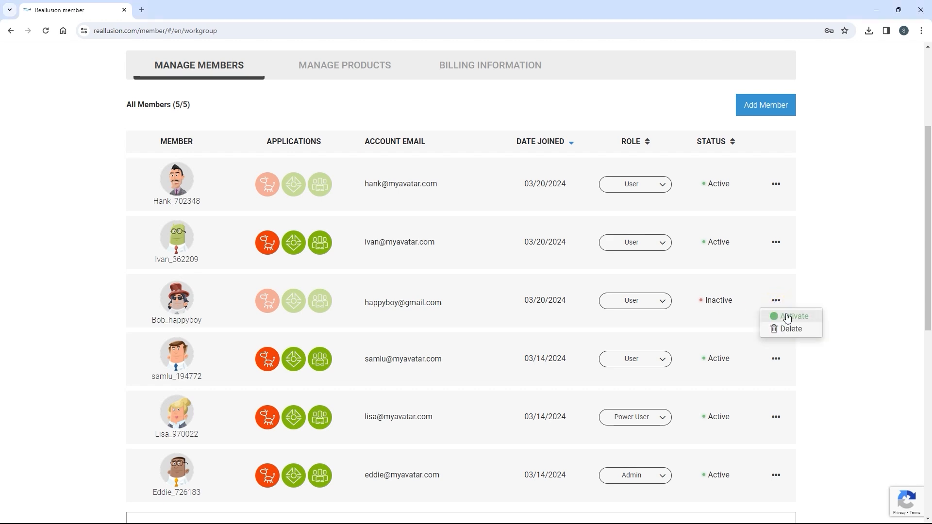
click(793, 317)
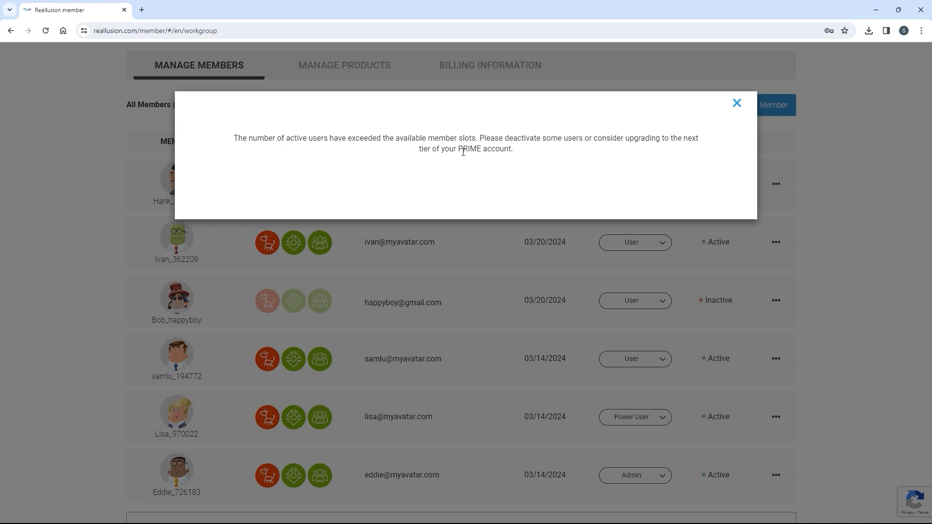
click(737, 103)
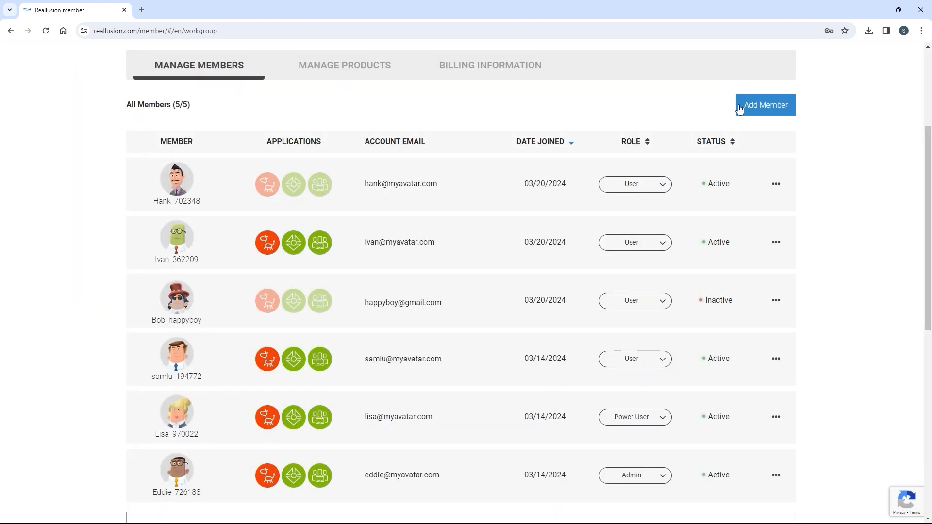
Step: Deactivate Ivan, then activate Bob so the workgroup stays at 5/5 members
click(775, 242)
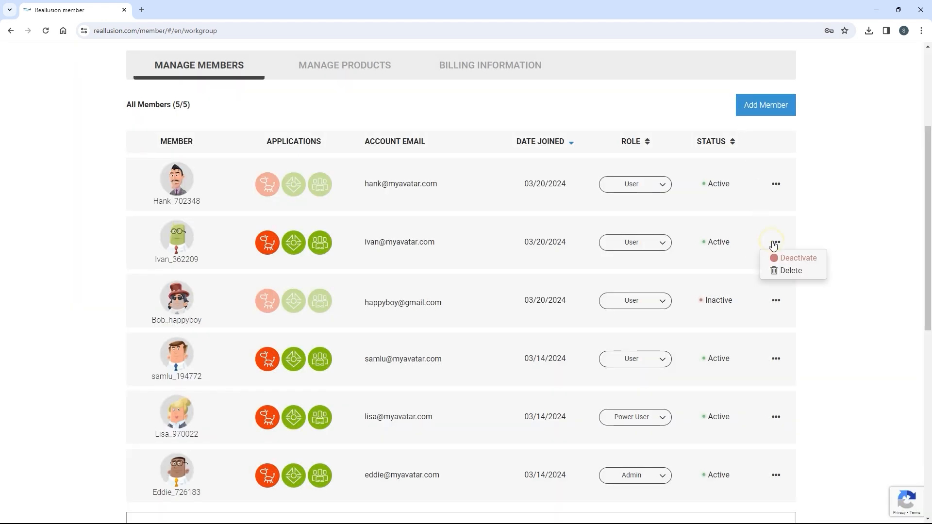
click(798, 257)
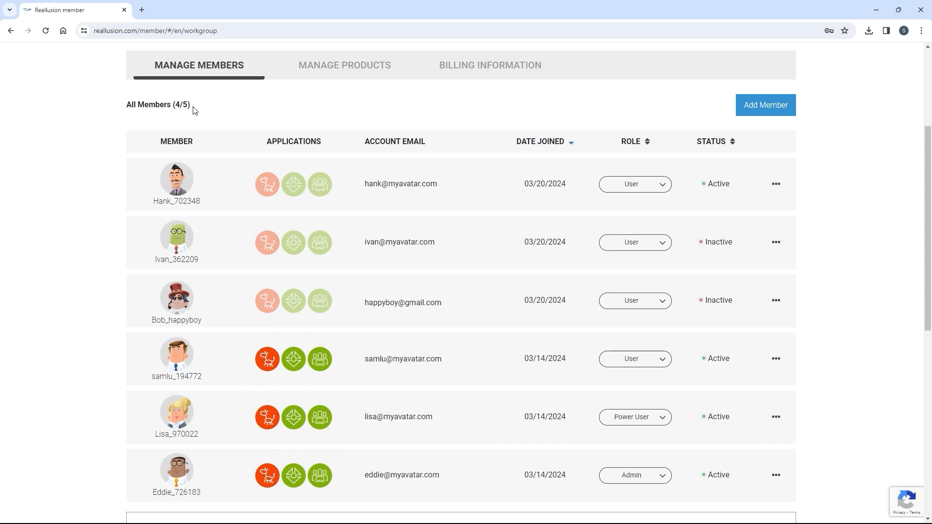
click(775, 300)
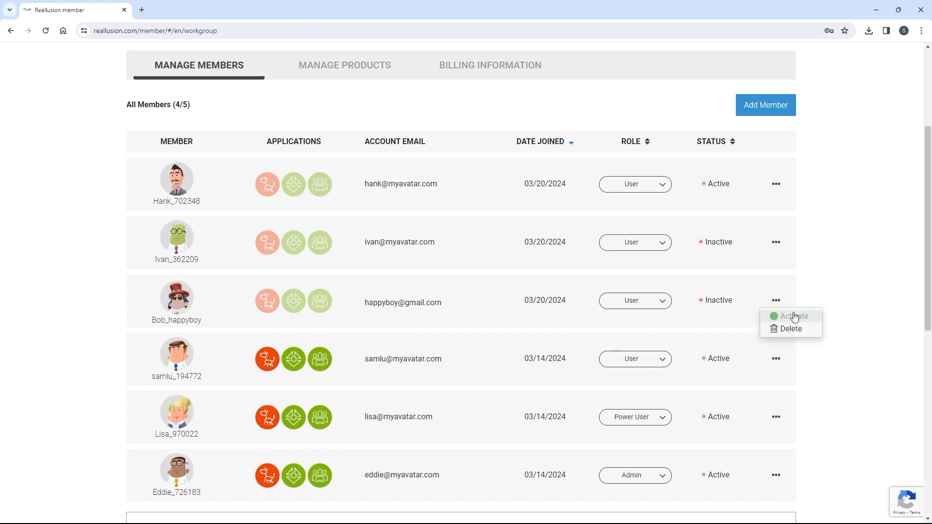
click(793, 316)
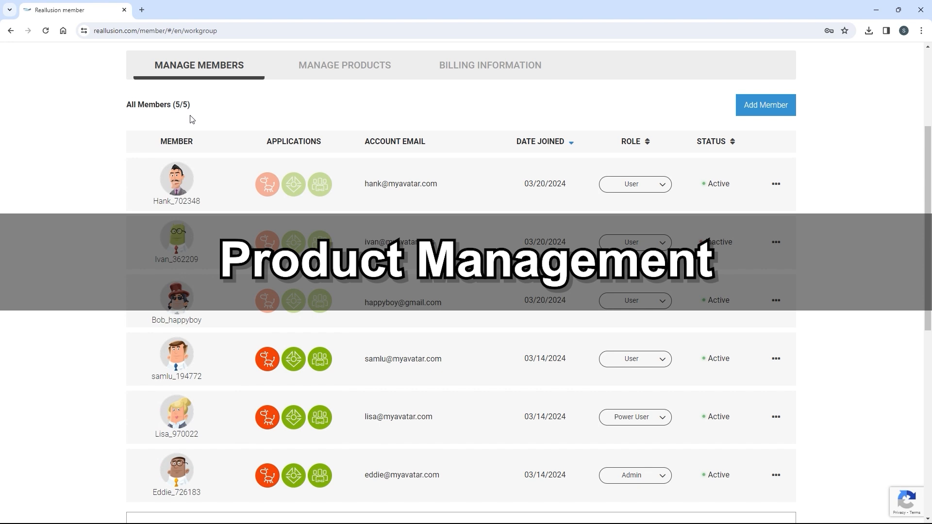
mouse_move(255, 134)
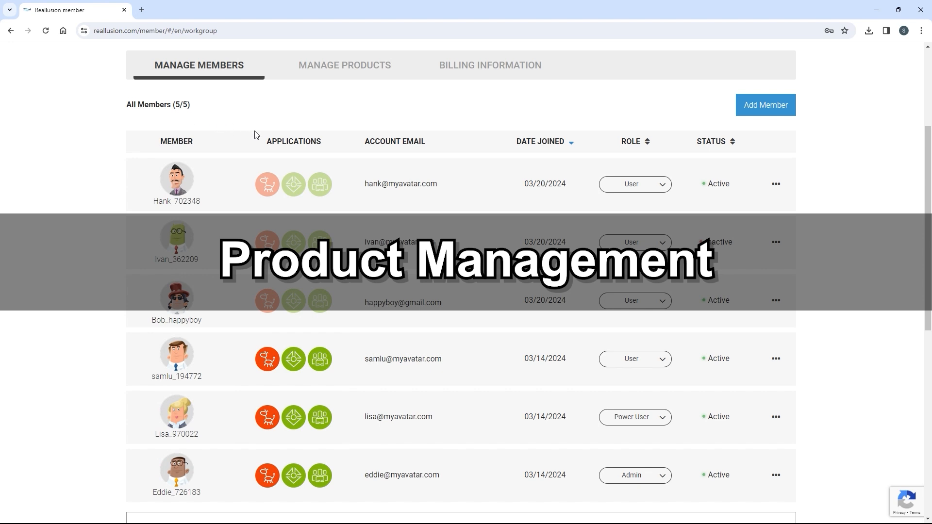
Step: Filter Manage Products by the keywords 'iclo' and 'skin', then by iClone and Character Creator categories
click(343, 65)
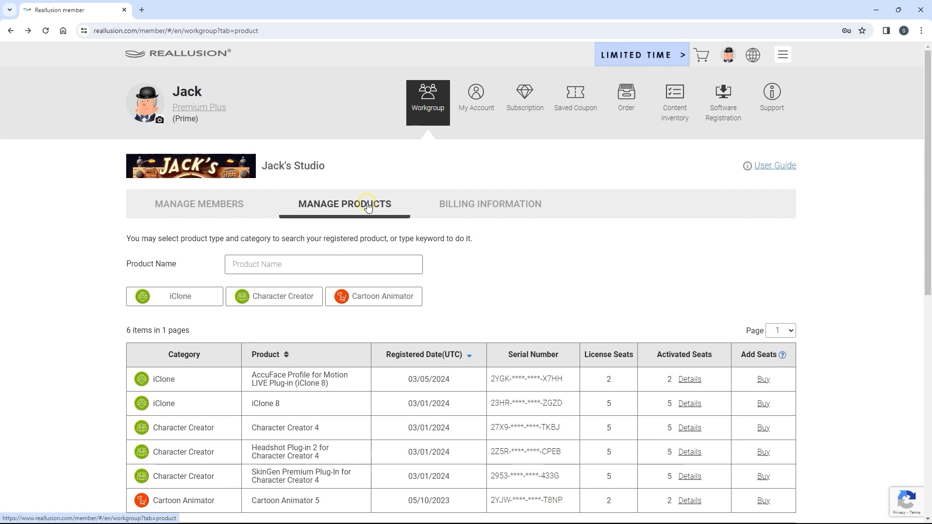
text(iclone)
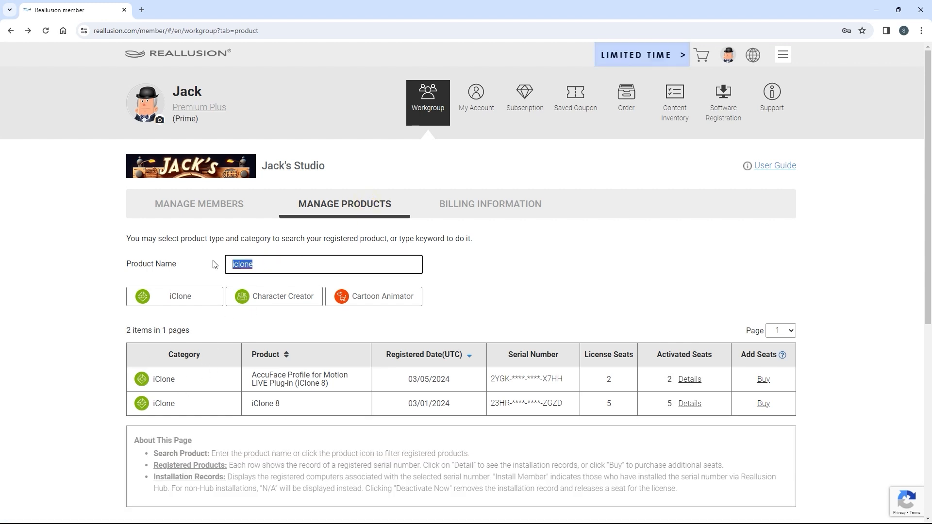
text(skin)
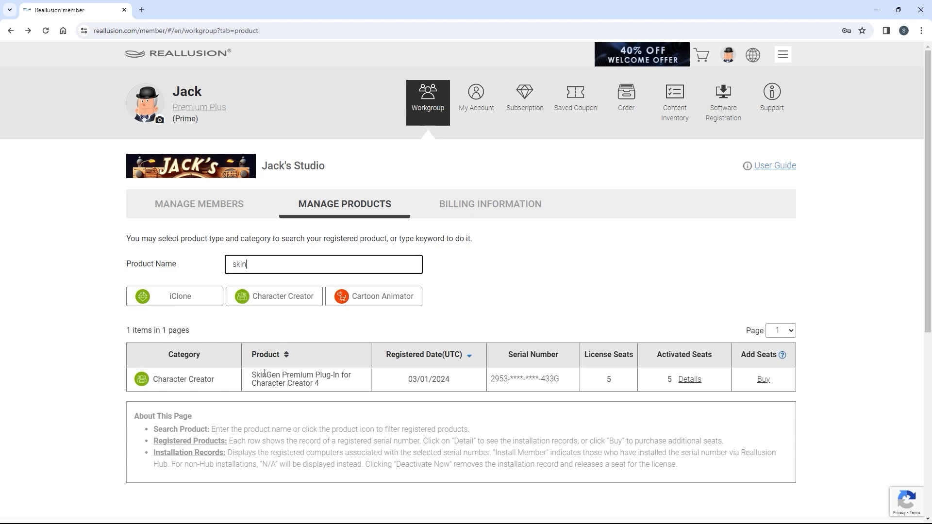
click(174, 296)
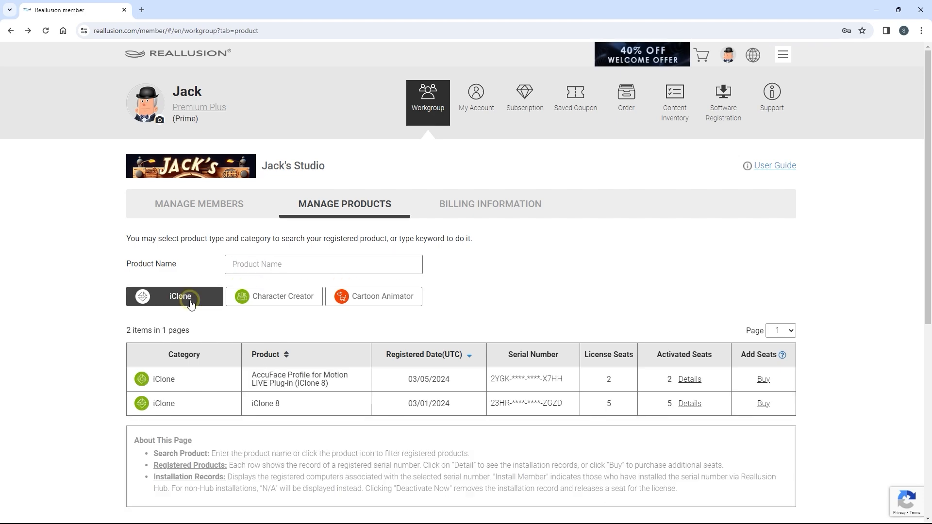
click(274, 296)
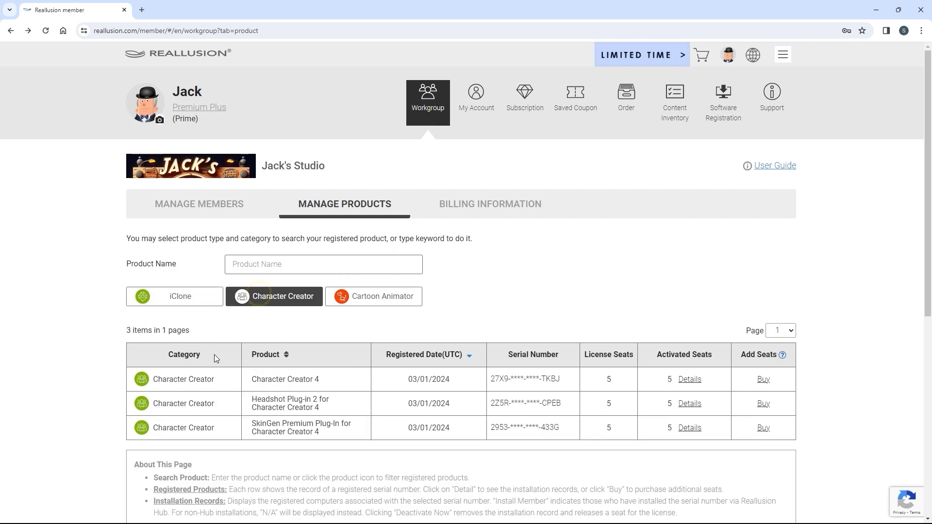
click(381, 296)
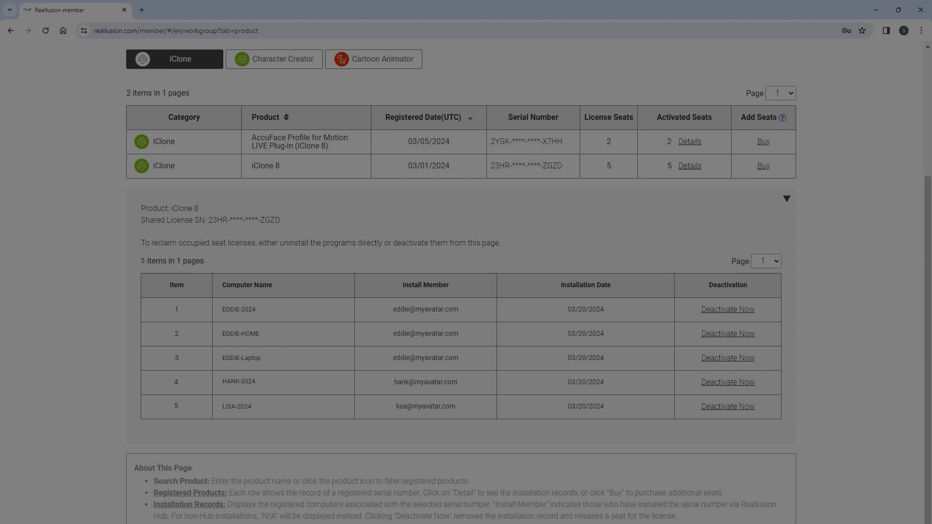
Step: Deactivate EDDIE-2024's iClone 8 installation and sign IVAN-2024 in via Hub to take the freed seat
click(727, 309)
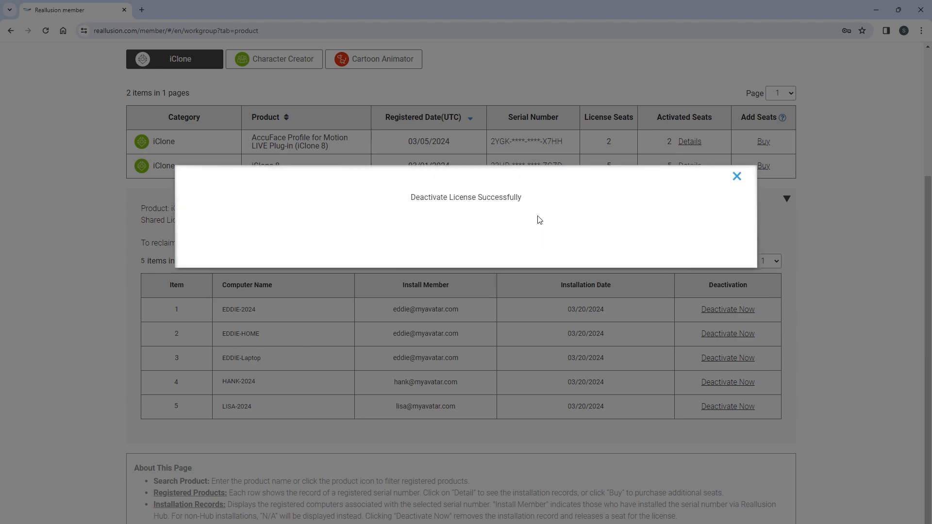
click(737, 177)
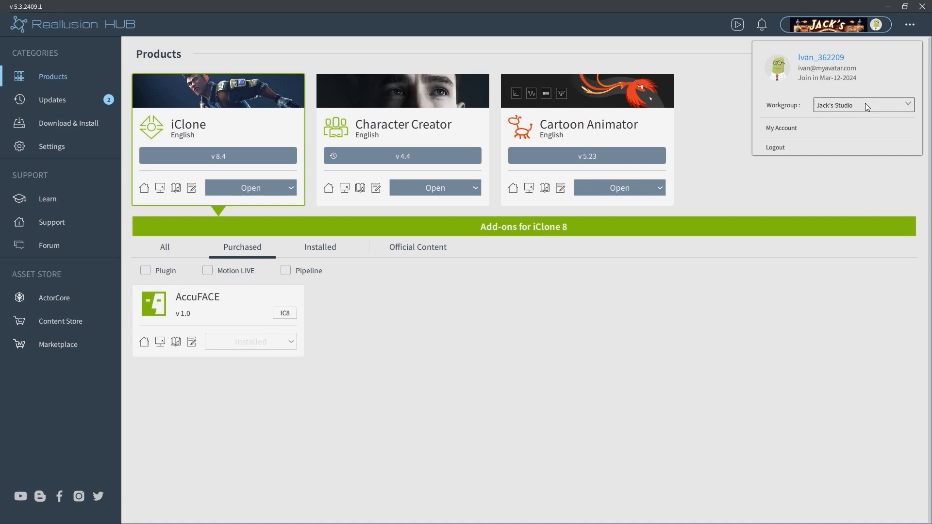
click(243, 187)
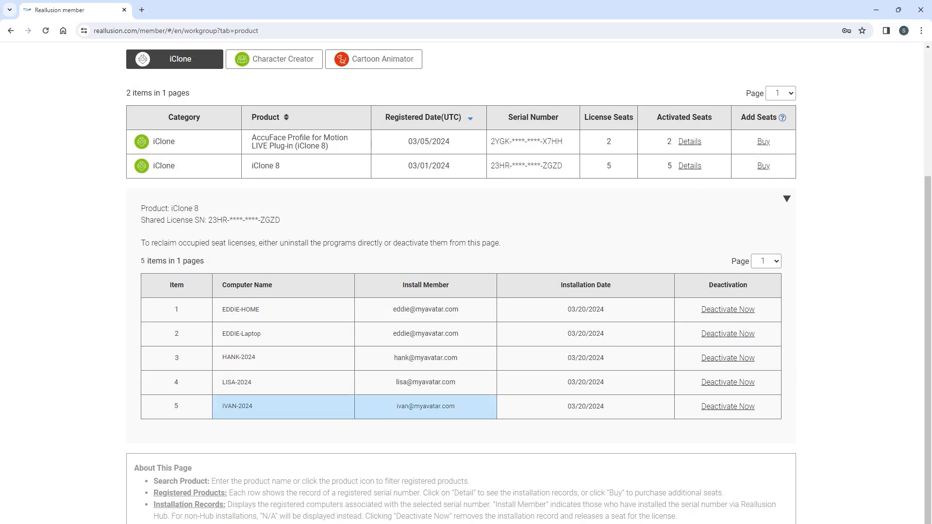
Step: View the AccuFace Profile details listing EDDIE-2024 and LISA-2024 as seat holders, acknowledging Hub's seats-exceeded warning
scroll(up, 3)
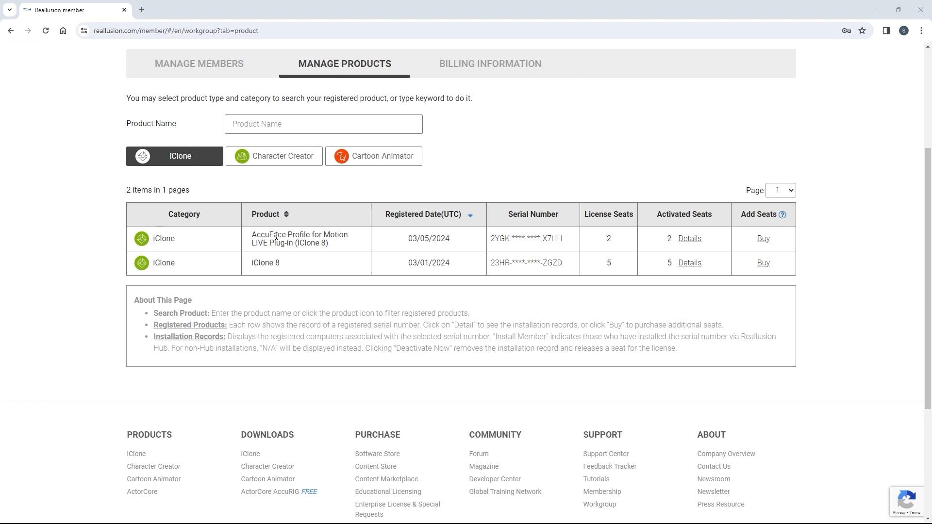
mouse_move(600, 211)
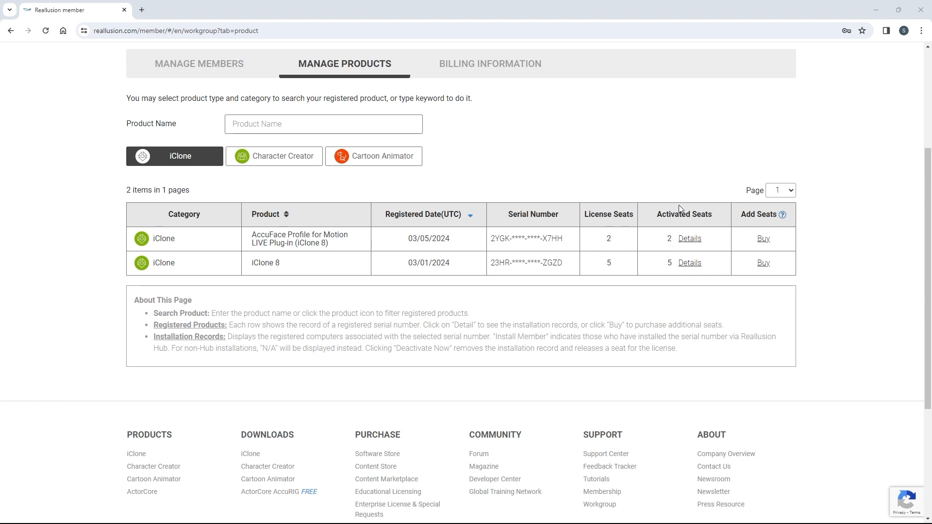
click(689, 239)
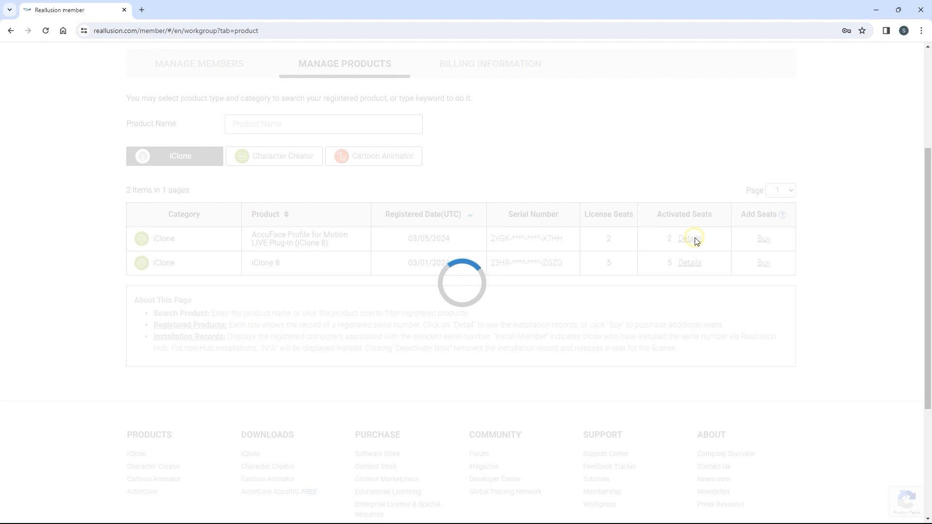
click(688, 239)
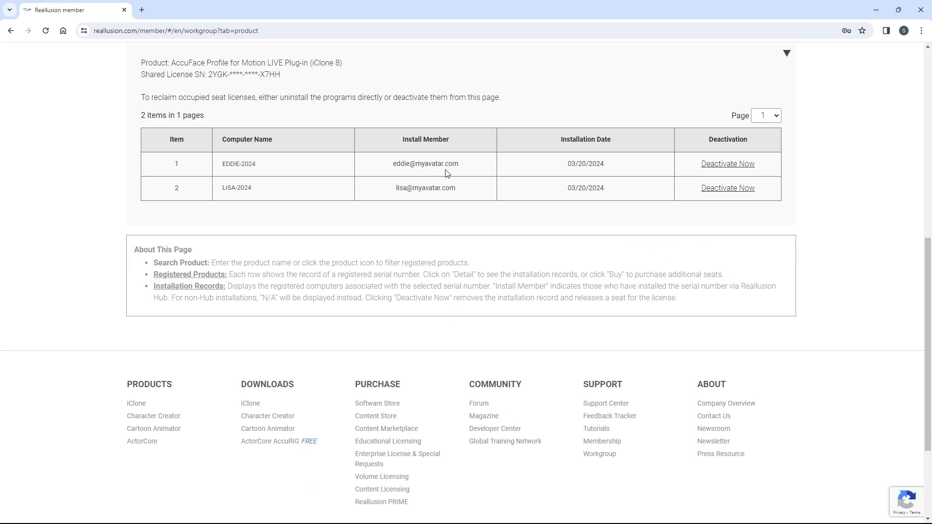
mouse_move(466, 192)
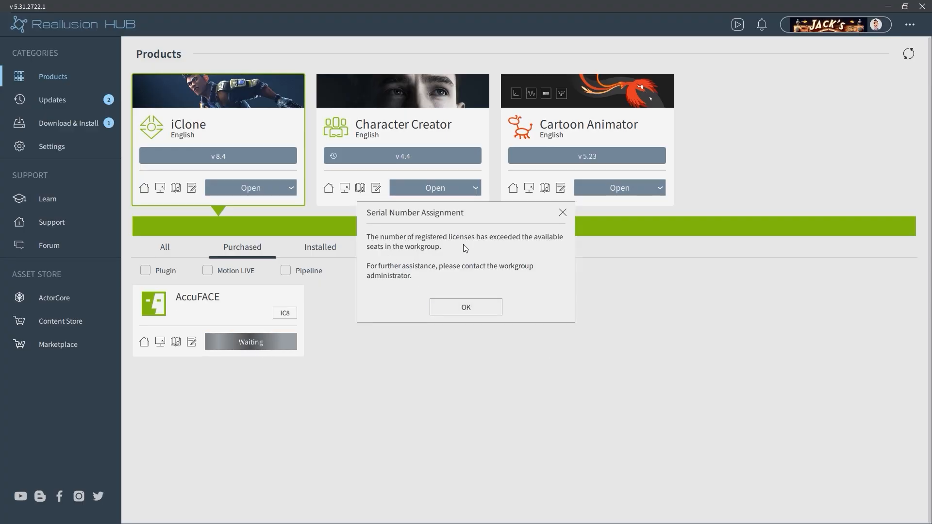
mouse_move(515, 299)
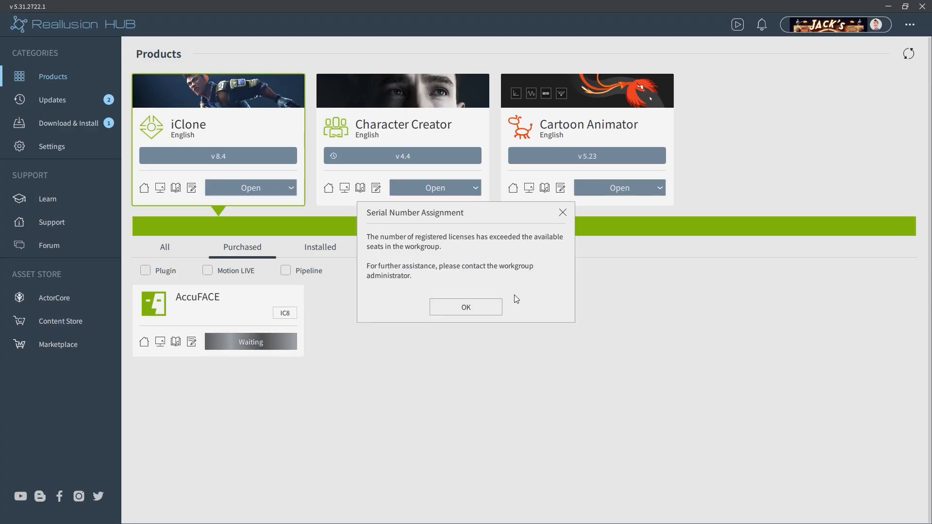
click(464, 308)
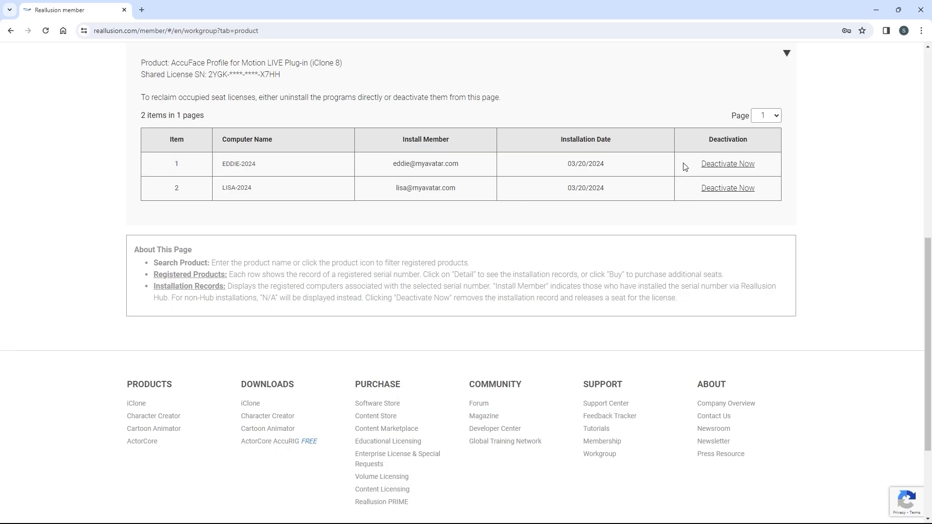
Step: Deactivate the first computer's AccuFace installation and confirm deleting its activation record
click(727, 163)
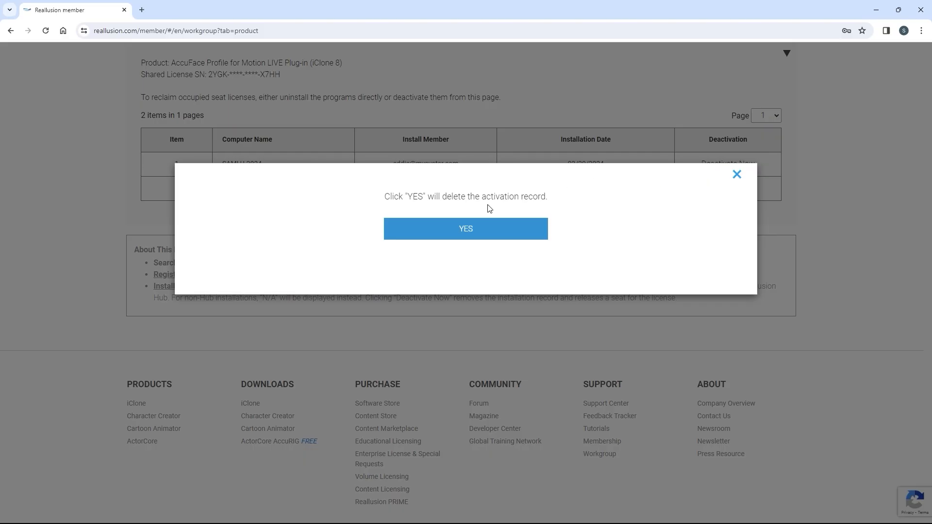
click(465, 228)
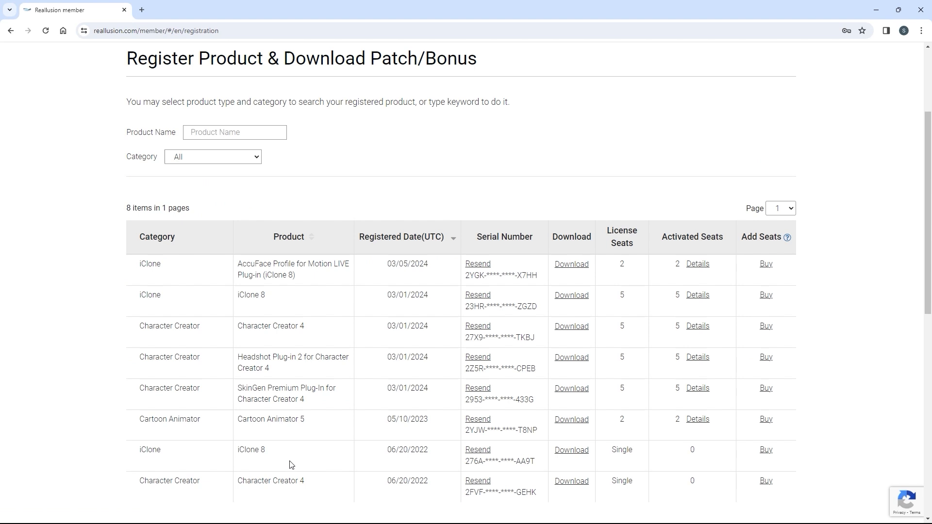
Step: Point out the older single-seat iClone 8 versus the five-seat license, then buy additional seats for the five-seat one
double_click(251, 450)
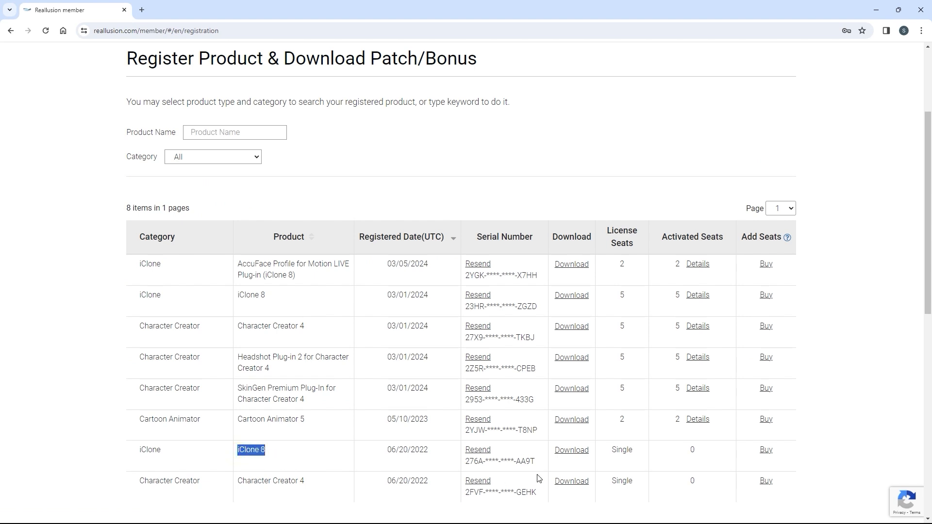
double_click(621, 449)
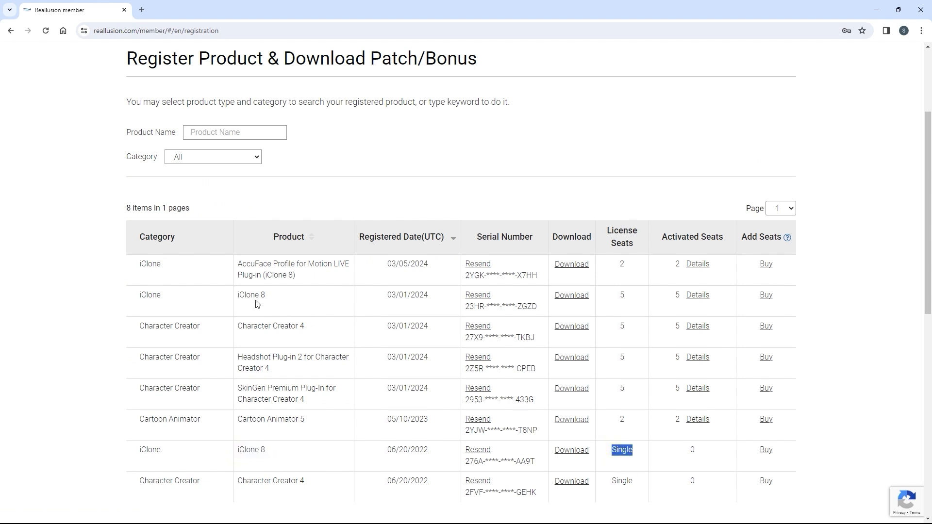
double_click(250, 296)
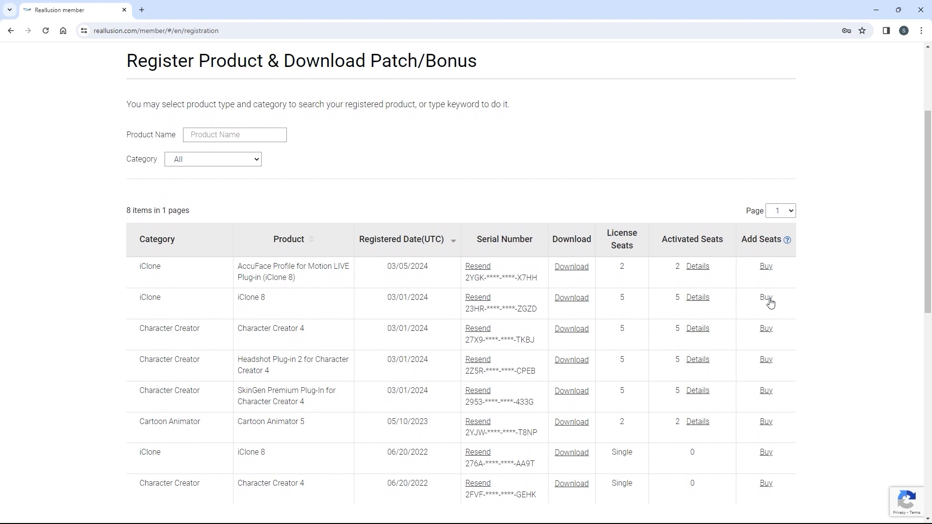
click(766, 297)
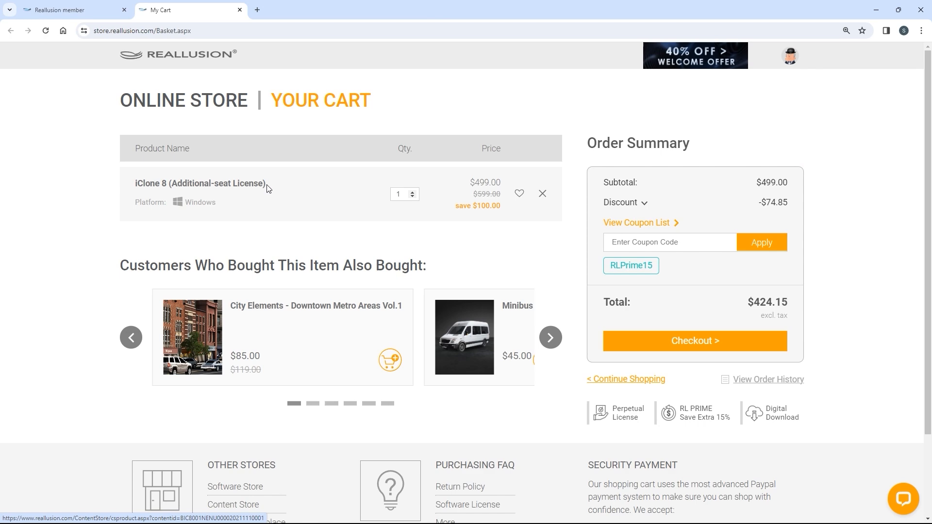
Step: Raise the iClone 8 additional-seat quantity to 3, totalling $1,272.45 after discount
click(413, 191)
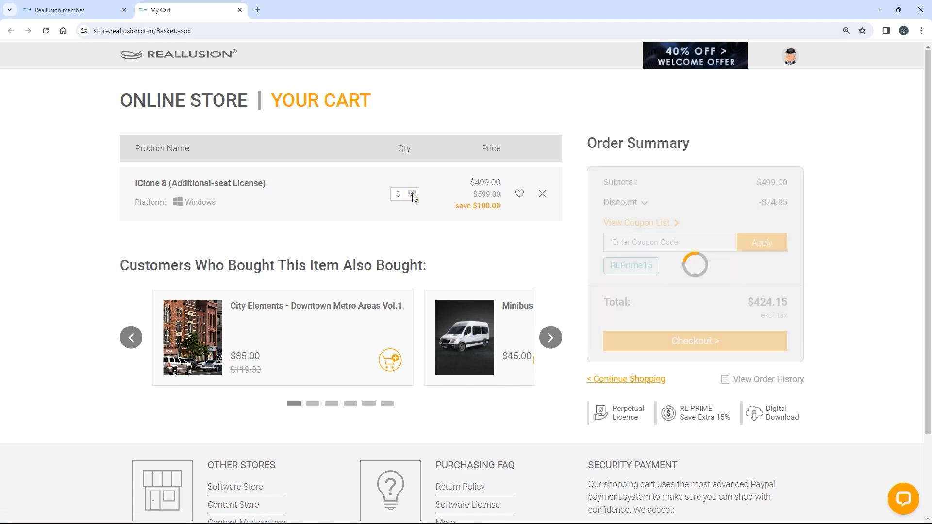
click(412, 191)
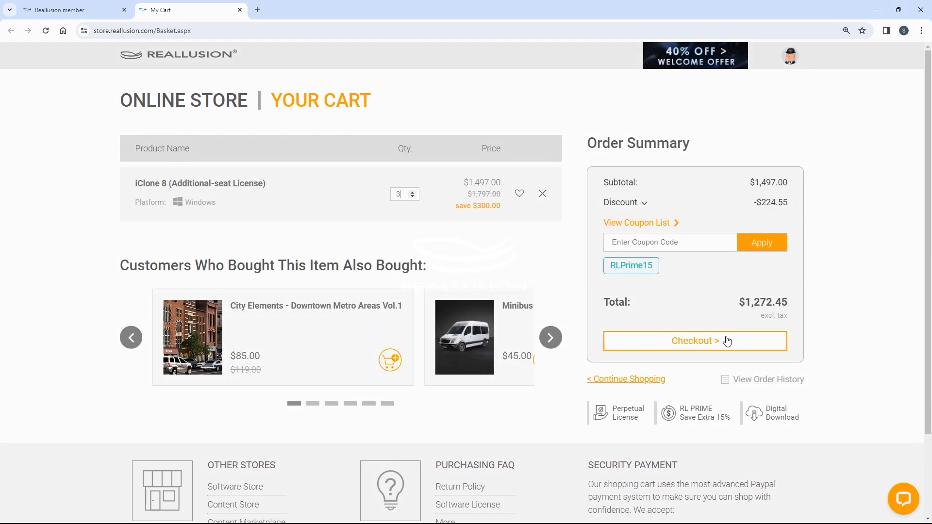